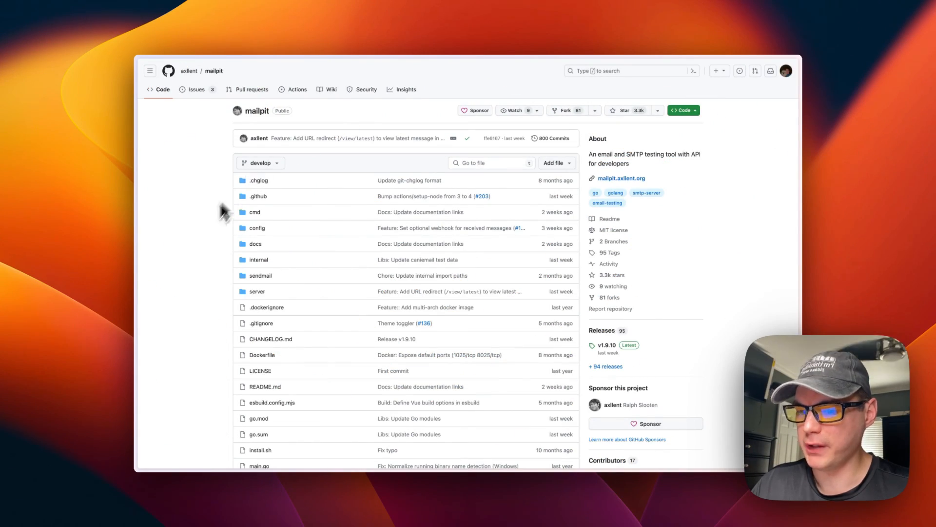
Scroll the big-bear-video-assets file list and open the how-to-install-mailpit-on-portainer folder.
{"action": "scroll", "scroll_direction": "down", "scroll_amount": 3}
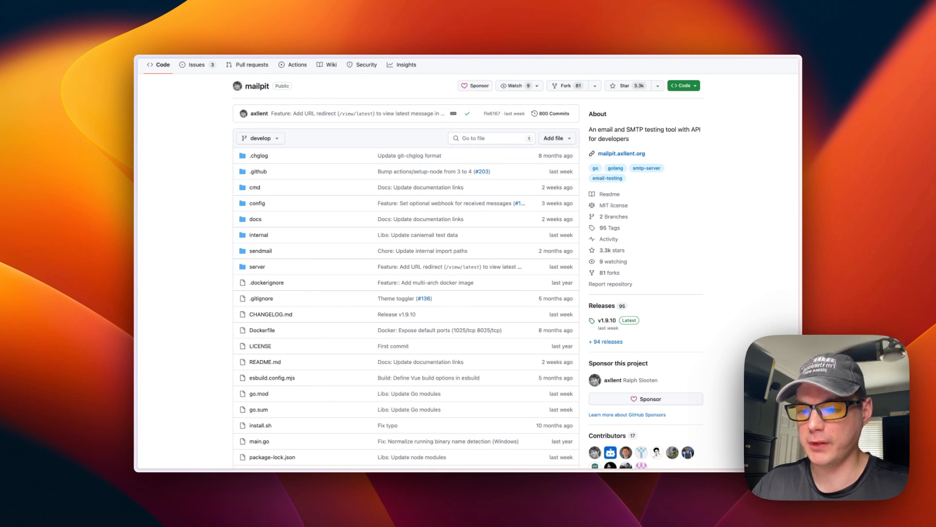
{"action": "scroll", "scroll_direction": "down", "scroll_amount": 3}
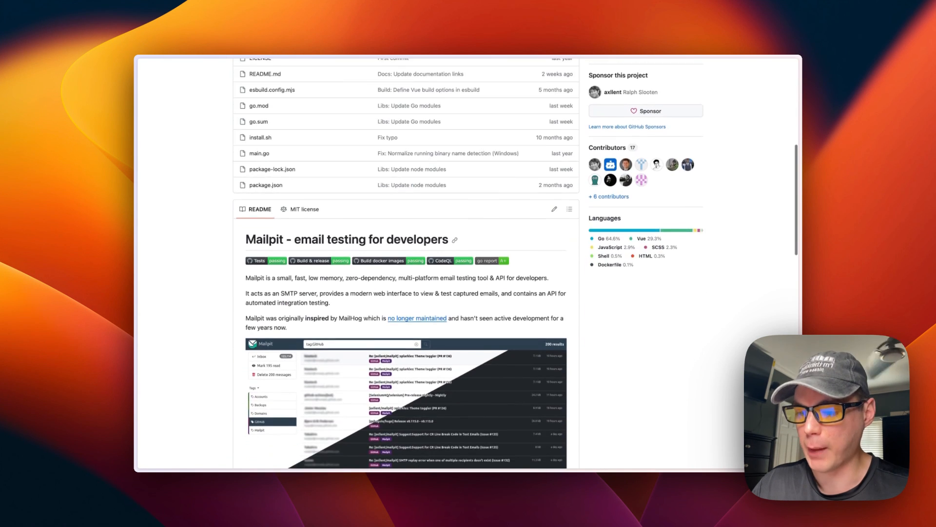
{"action": "scroll", "scroll_direction": "down", "scroll_amount": 3}
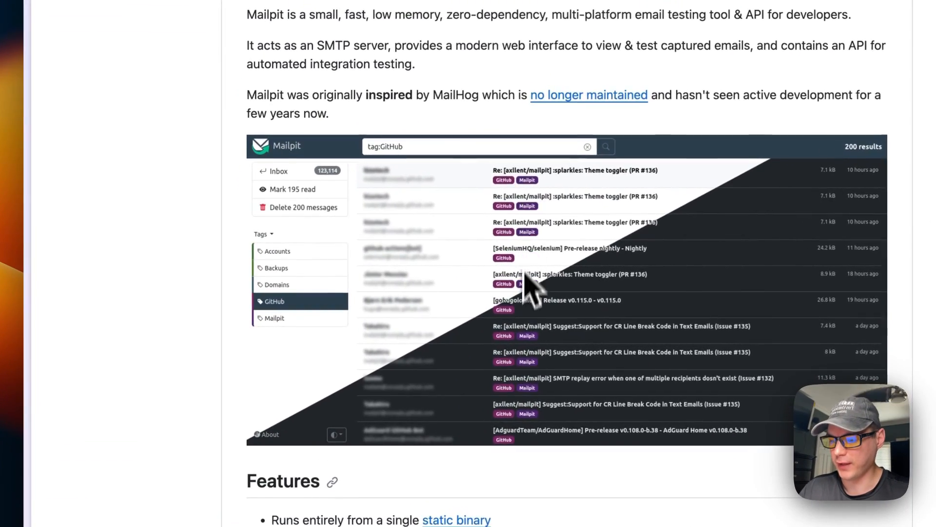
{"action": "scroll", "scroll_direction": "up", "scroll_amount": 3}
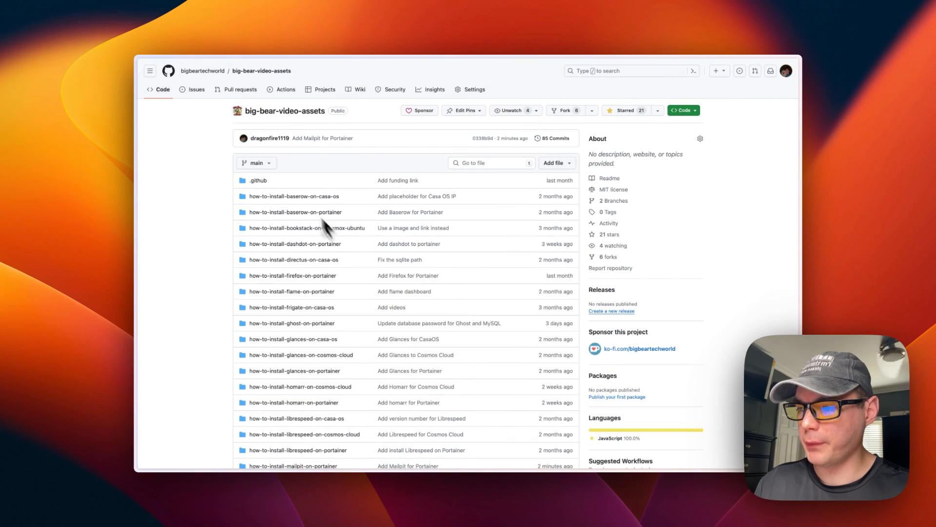
{"action": "mouse_move", "coordinate": [206, 237]}
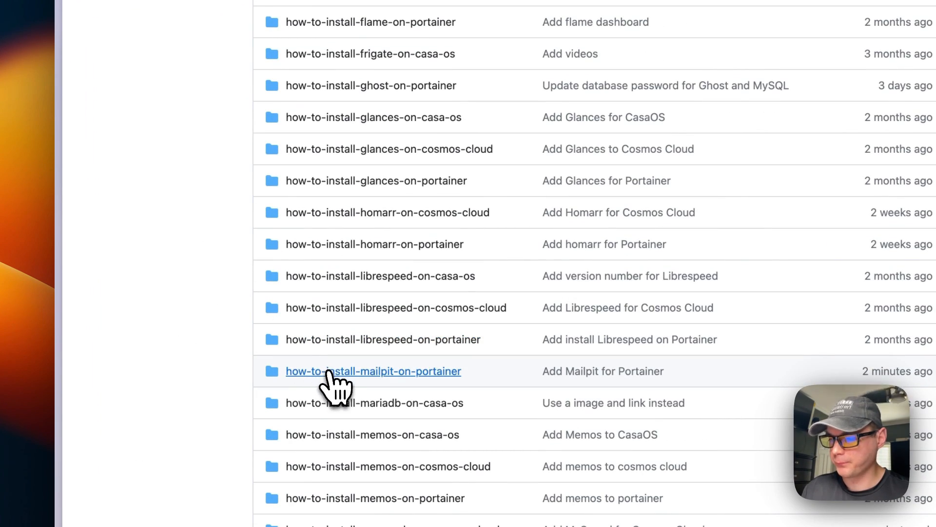
{"action": "left_click", "coordinate": [373, 371]}
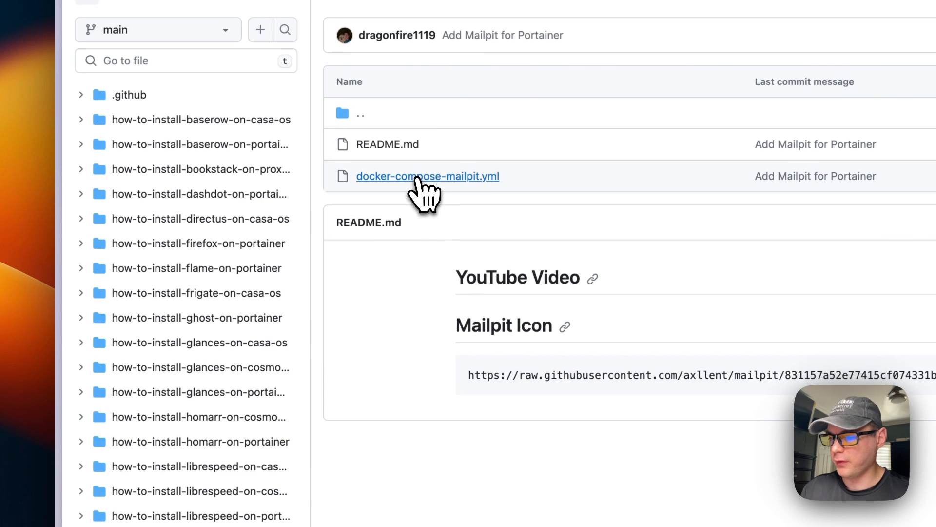
Open docker-compose-mailpit.yml and highlight its services section and app service definition.
{"action": "left_click", "coordinate": [428, 176]}
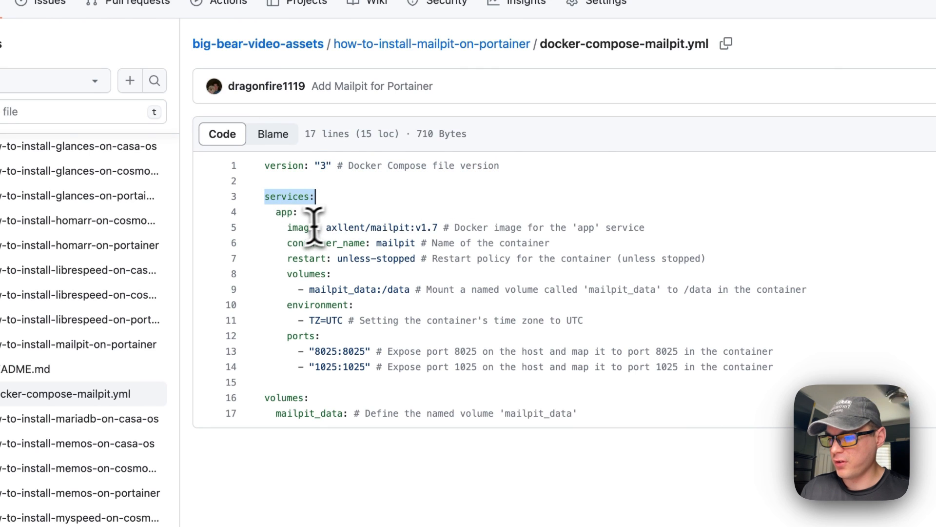
{"action": "left_click_drag", "start_coordinate": [277, 212], "coordinate": [370, 366]}
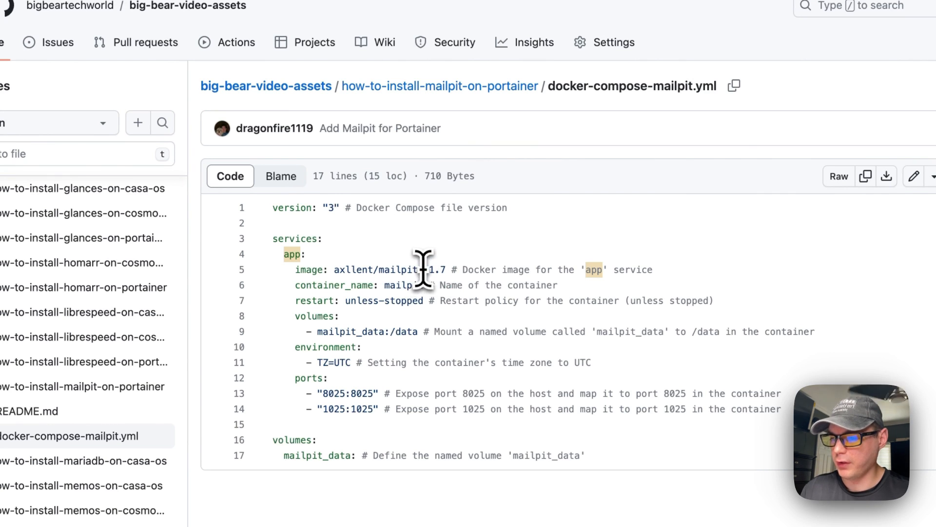
{"action": "triple_click", "coordinate": [397, 285]}
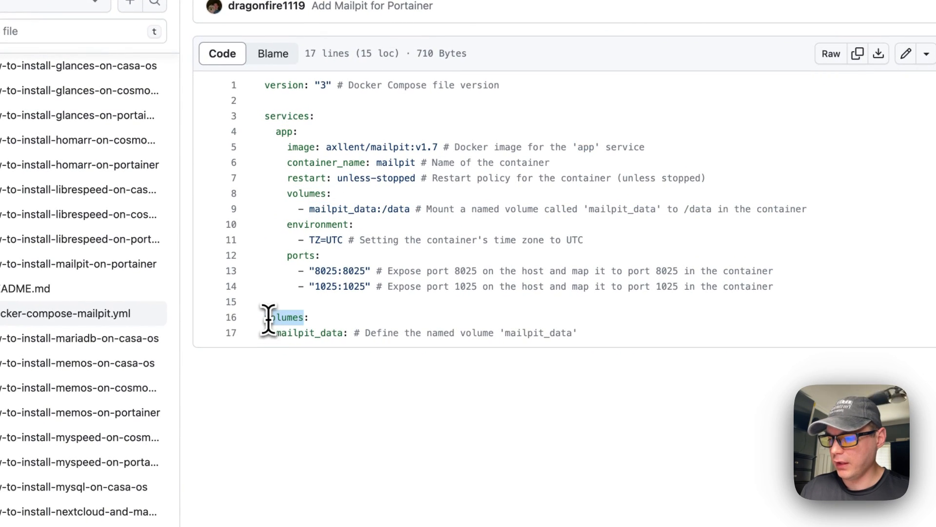
Highlight the volumes section, /data mount, UTC timezone, port mappings and named volume.
{"action": "double_click", "coordinate": [311, 333]}
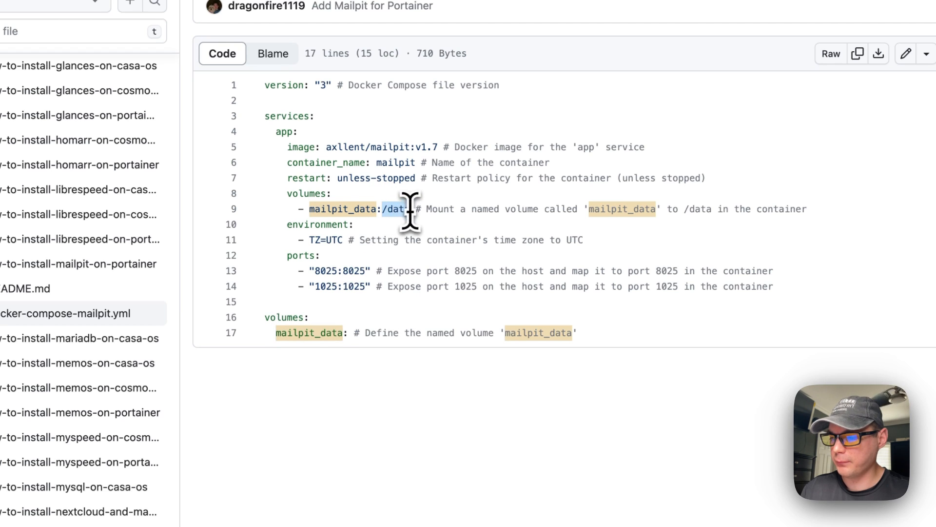
{"action": "double_click", "coordinate": [342, 210]}
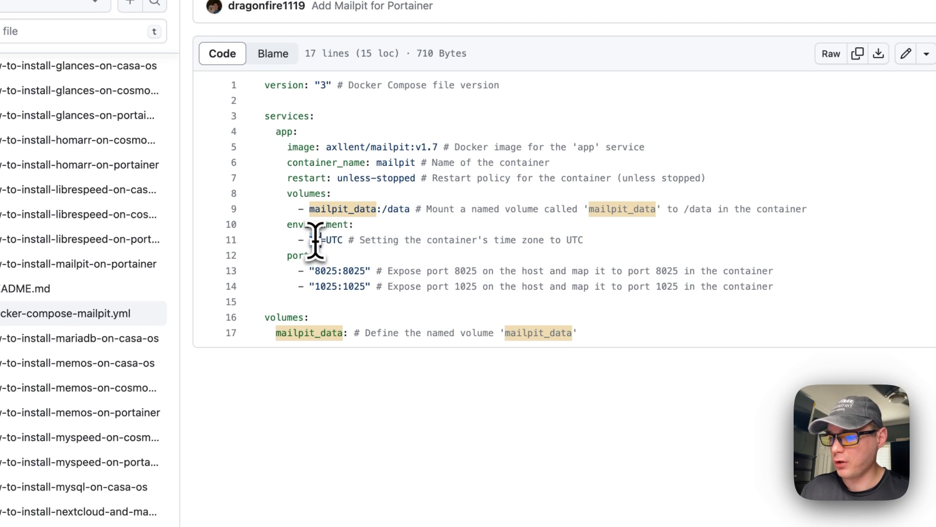
{"action": "double_click", "coordinate": [333, 240]}
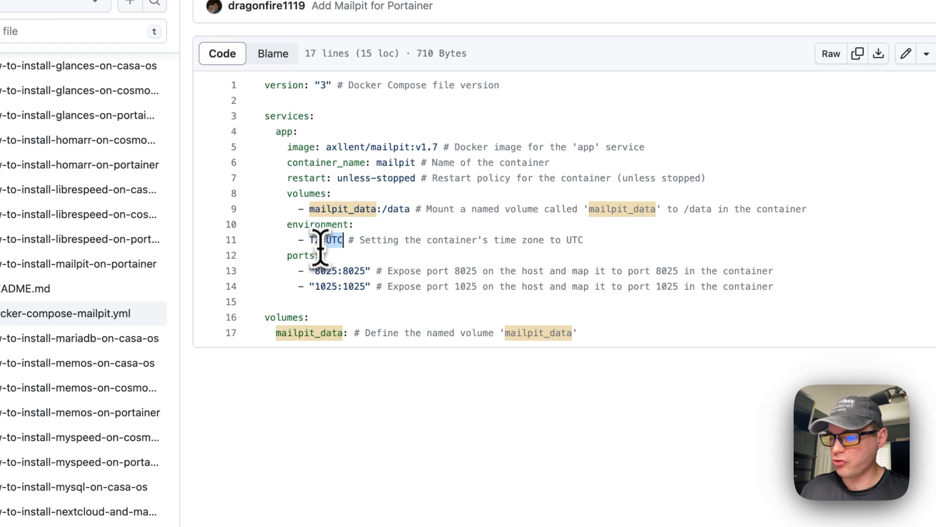
{"action": "scroll", "scroll_direction": "down", "scroll_amount": 3}
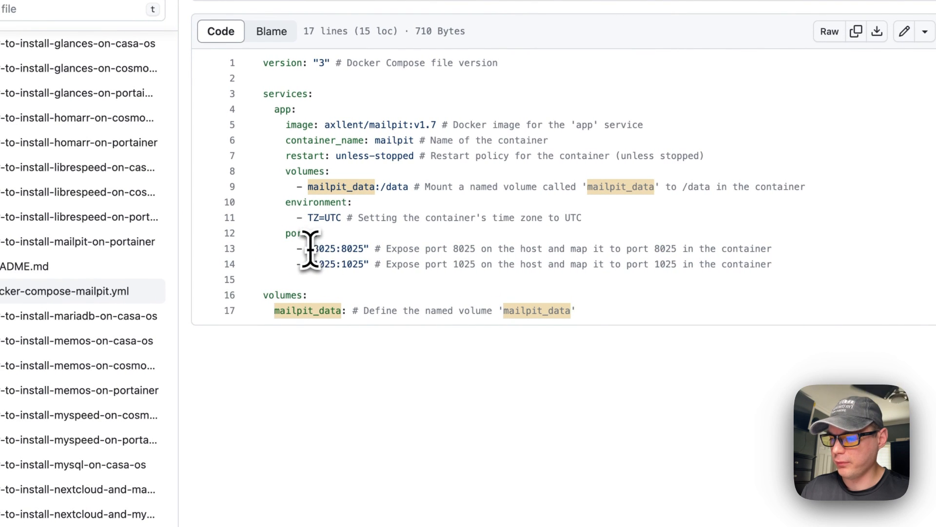
{"action": "double_click", "coordinate": [327, 248]}
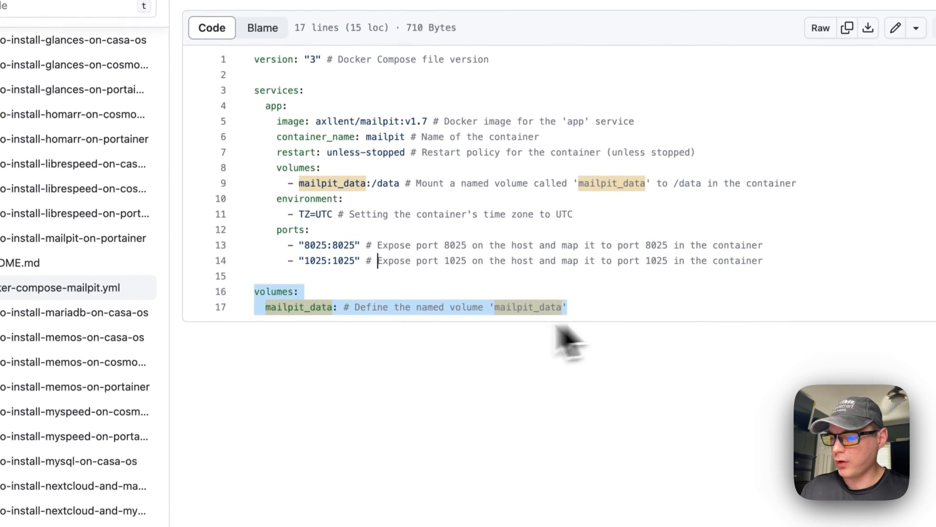
{"action": "double_click", "coordinate": [297, 309]}
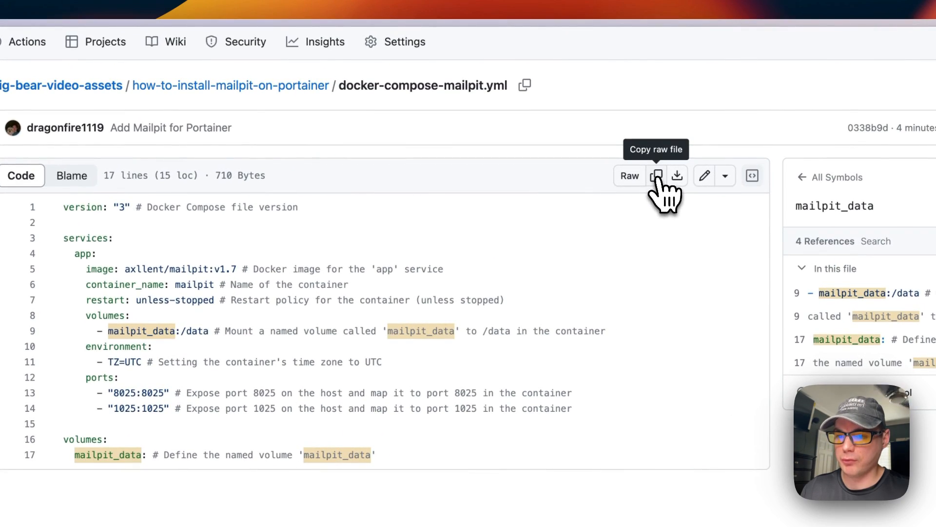
{"action": "mouse_move", "coordinate": [338, 364]}
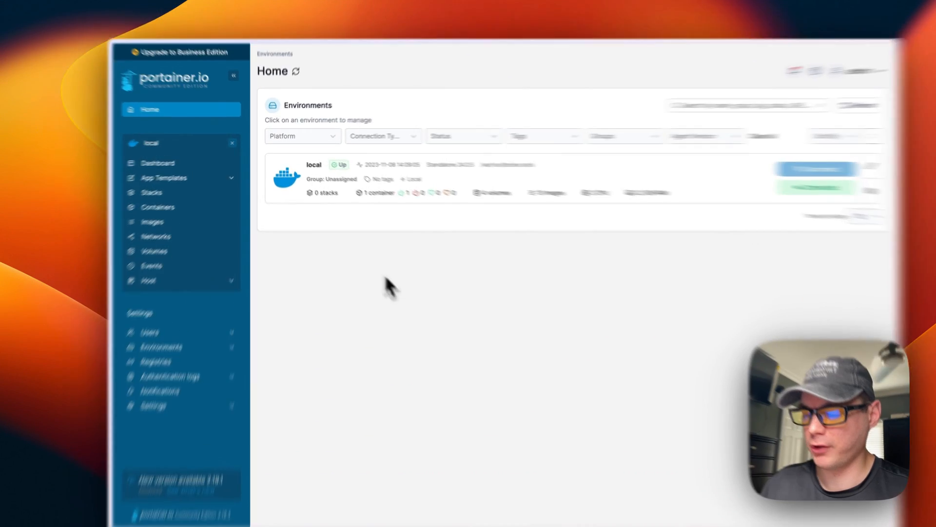
Add a stack named mailpit-stack with the pasted compose file in the web editor, then deploy.
{"action": "left_click", "coordinate": [313, 179]}
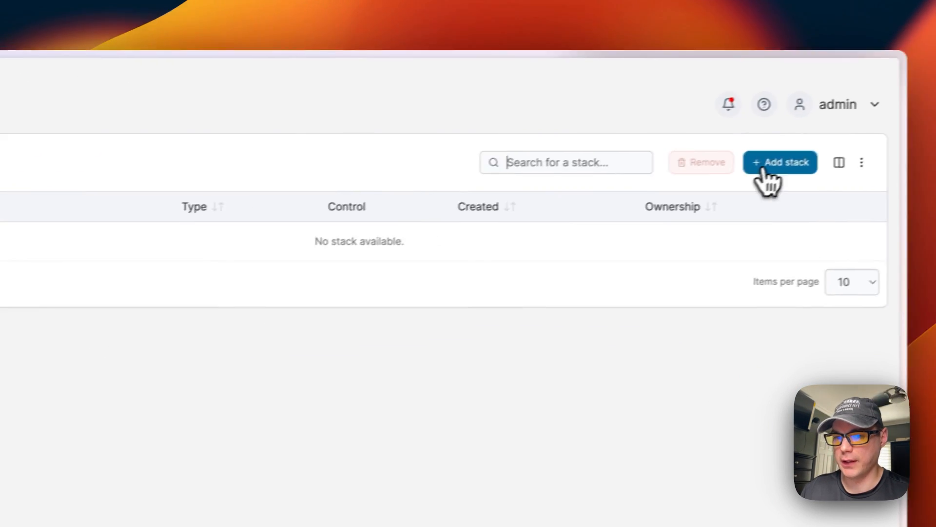
{"action": "left_click", "coordinate": [779, 162]}
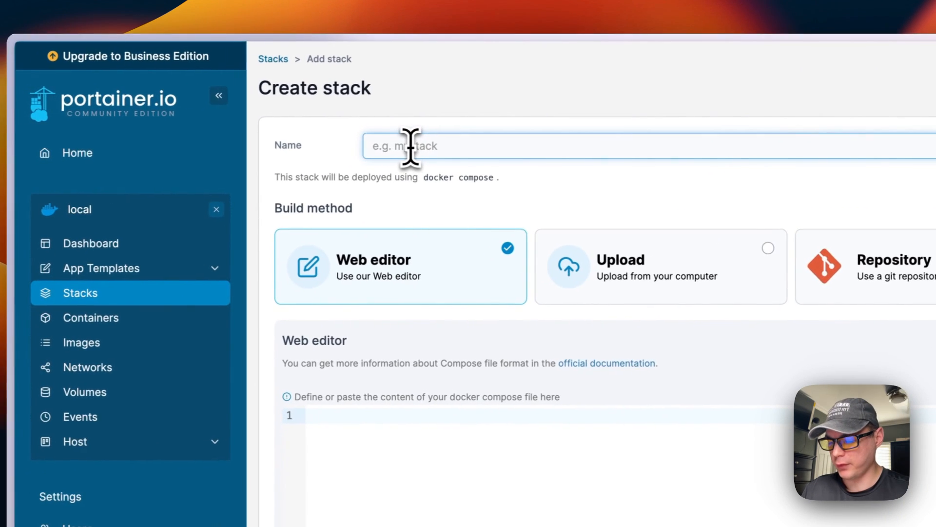
{"action": "type", "text": "mailpit-s"}
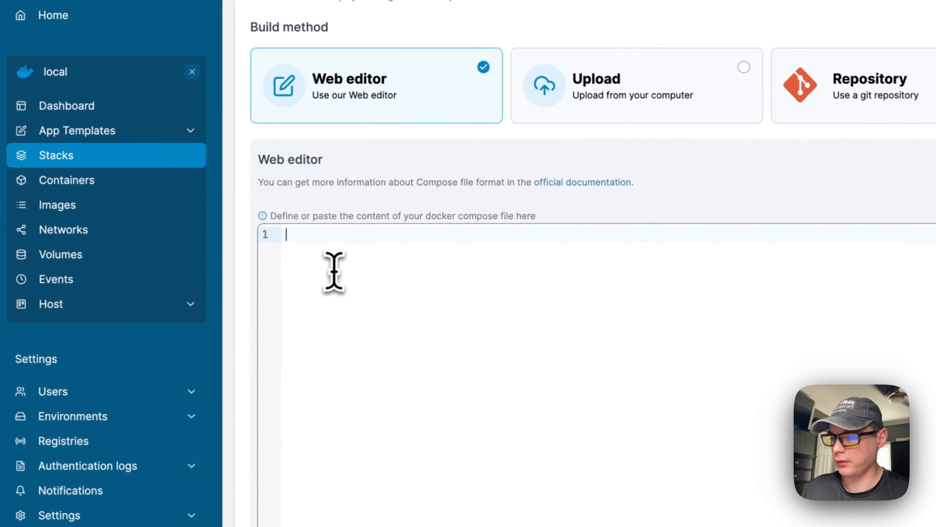
{"action": "key", "text": "cmd+v"}
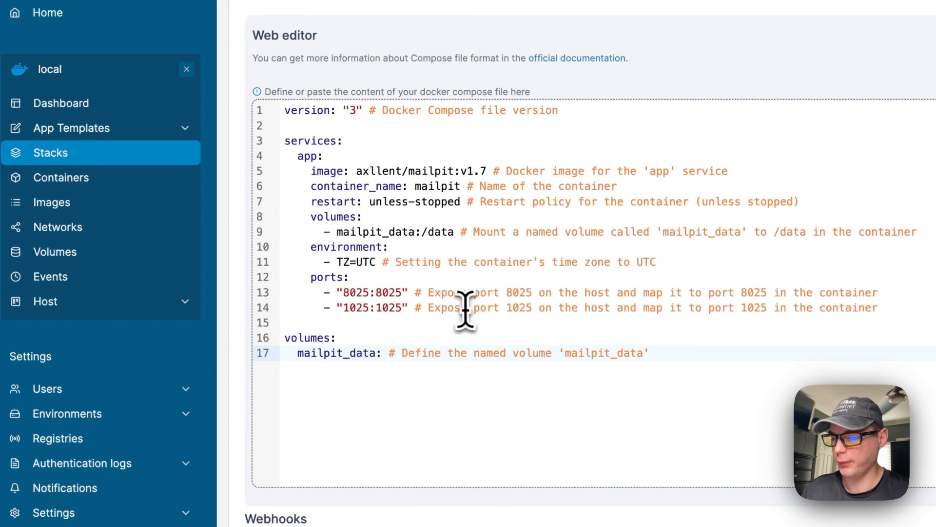
{"action": "scroll", "scroll_direction": "down", "scroll_amount": 3}
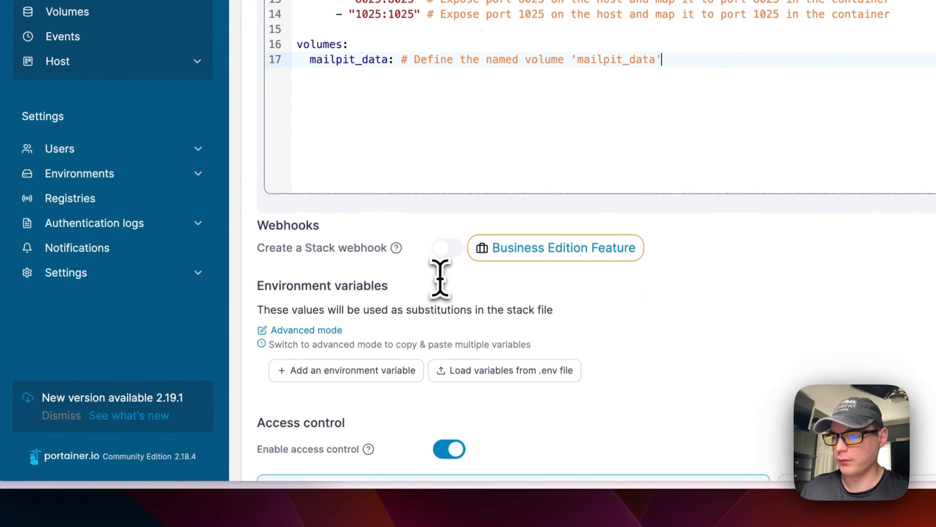
{"action": "scroll", "scroll_direction": "down", "scroll_amount": 3}
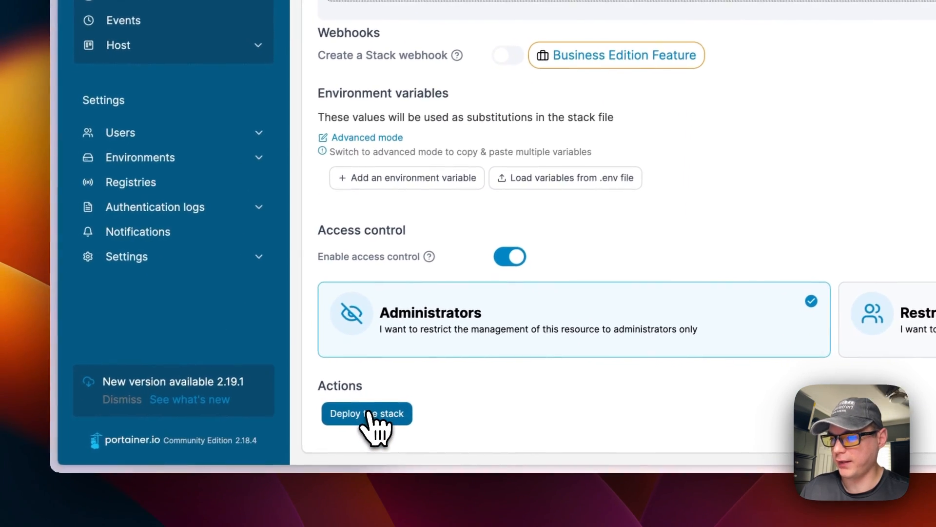
{"action": "left_click", "coordinate": [367, 413]}
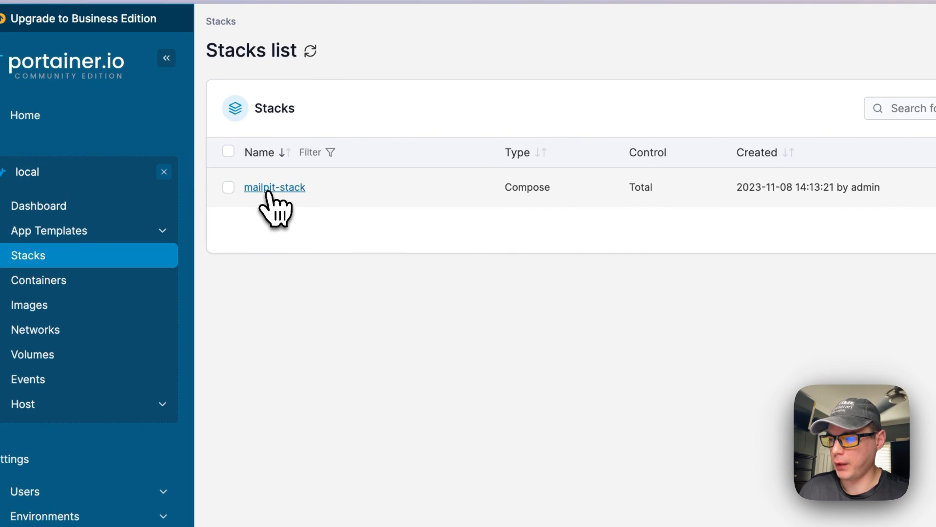
{"action": "left_click", "coordinate": [275, 187]}
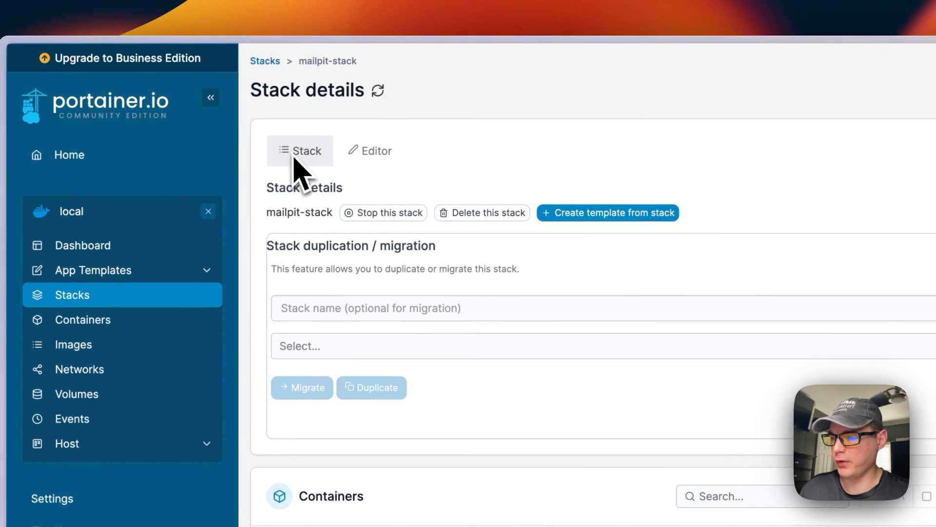
{"action": "left_click", "coordinate": [370, 150]}
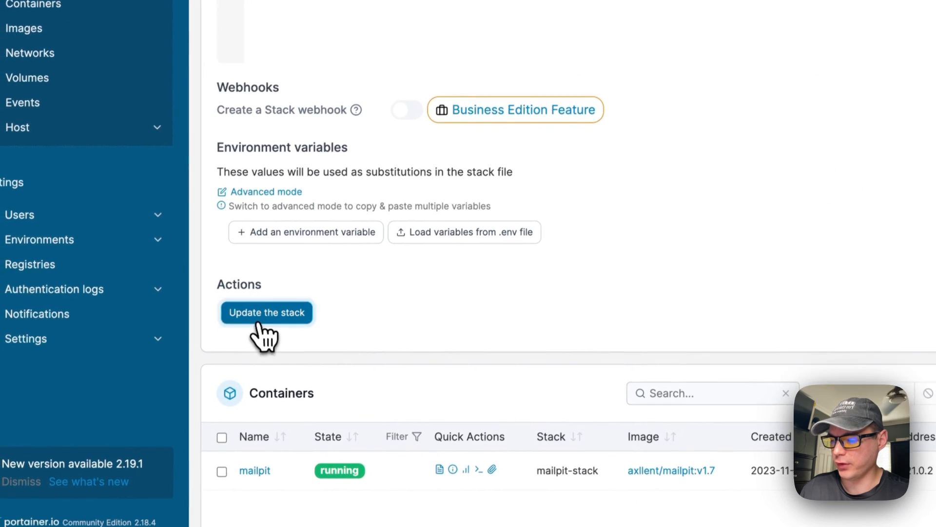
{"action": "left_click", "coordinate": [266, 312]}
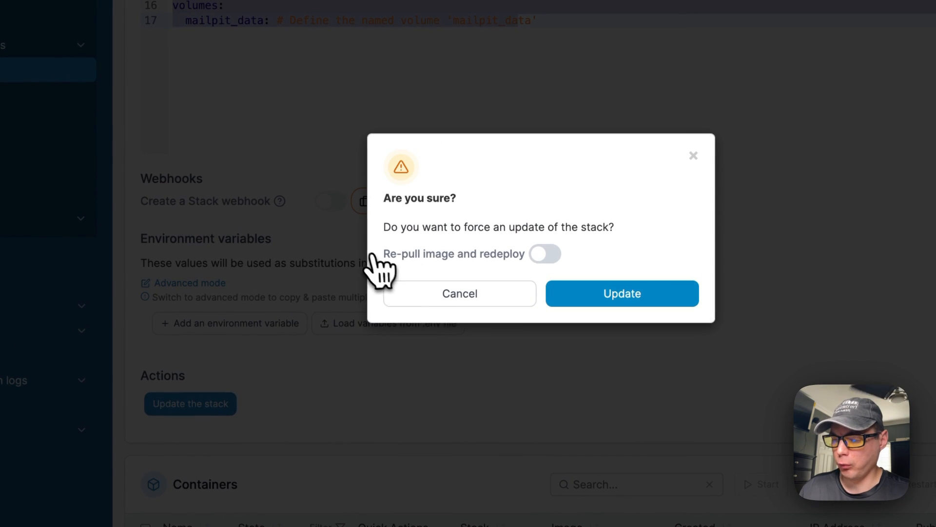
{"action": "mouse_move", "coordinate": [495, 278]}
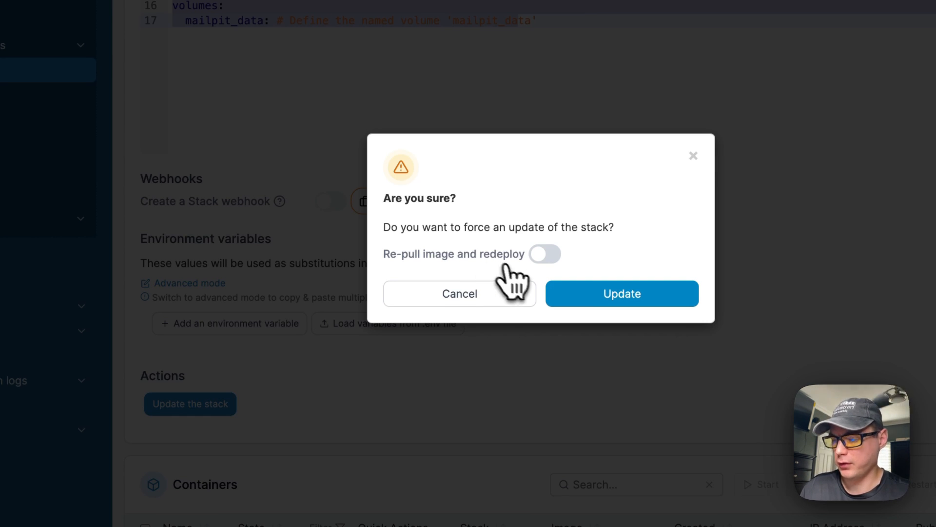
{"action": "left_click", "coordinate": [460, 293]}
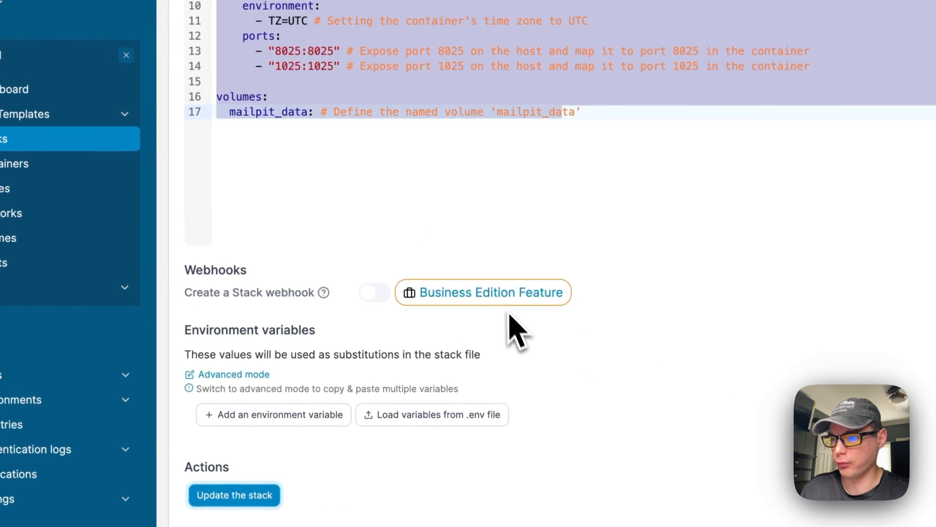
{"action": "scroll", "scroll_direction": "up", "scroll_amount": 3}
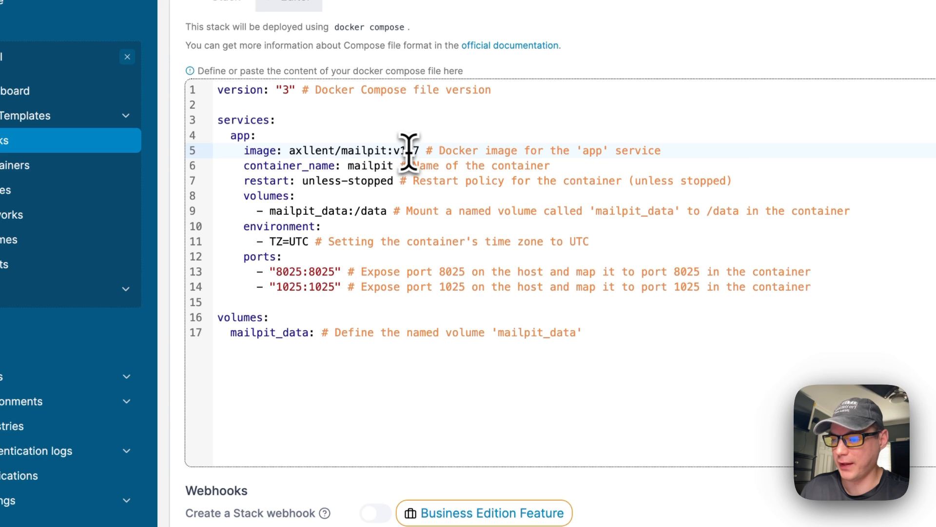
{"action": "scroll", "scroll_direction": "down", "scroll_amount": 3}
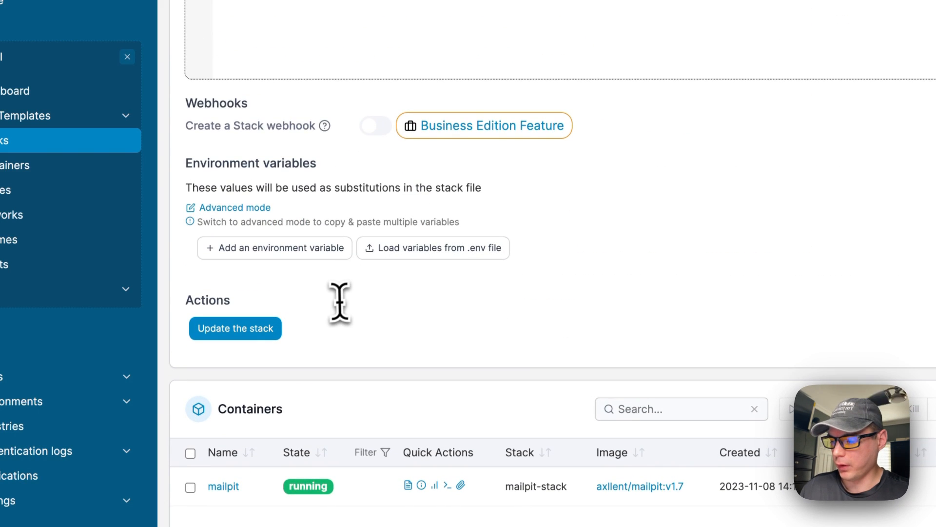
{"action": "scroll", "scroll_direction": "down", "scroll_amount": 3}
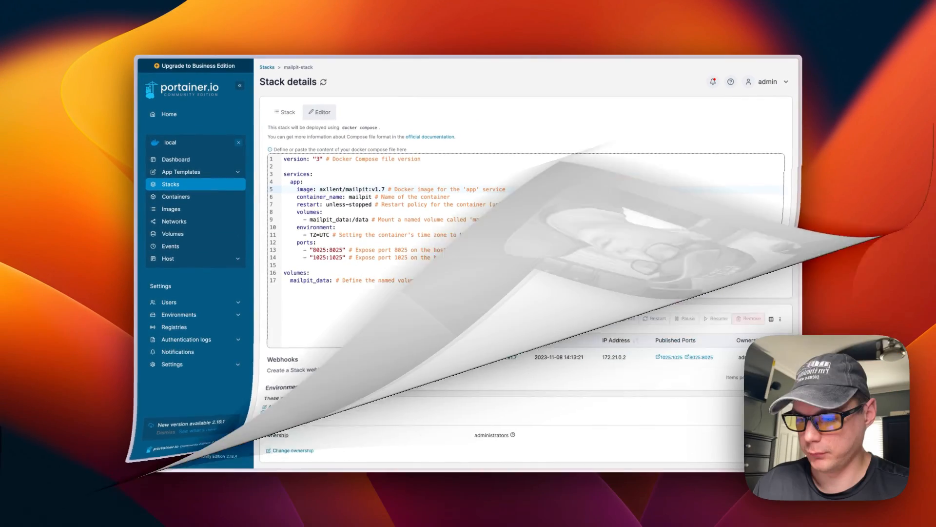
{"action": "scroll", "scroll_direction": "down", "scroll_amount": 3}
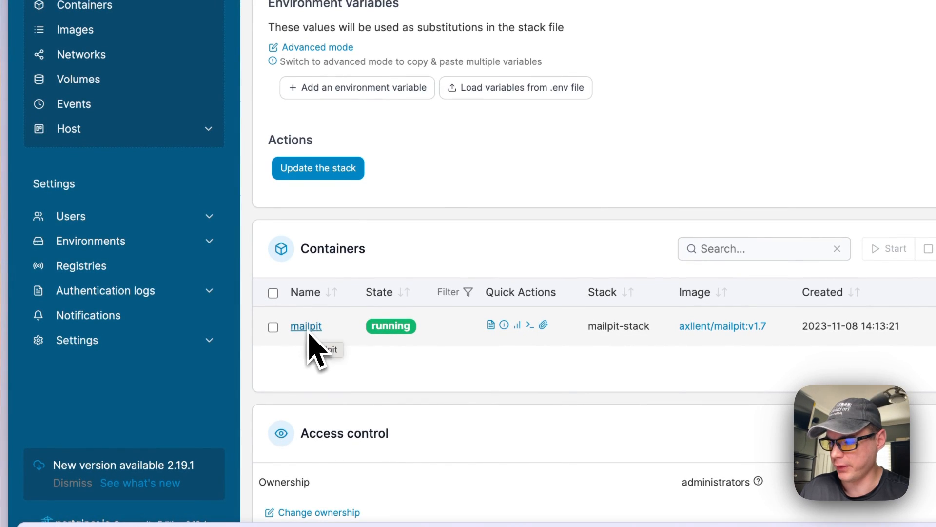
Open the mailpit container's details page and review its Container status.
{"action": "left_click", "coordinate": [306, 326]}
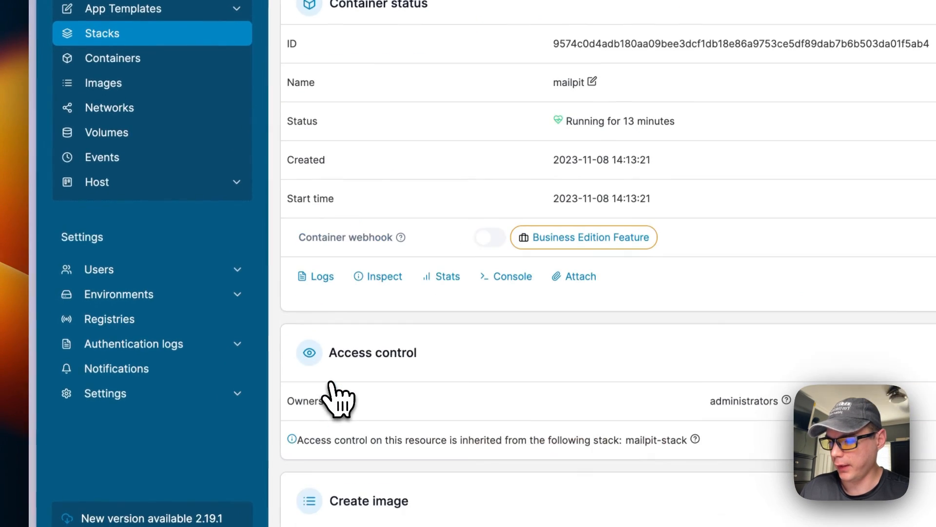
{"action": "scroll", "scroll_direction": "up", "scroll_amount": 3}
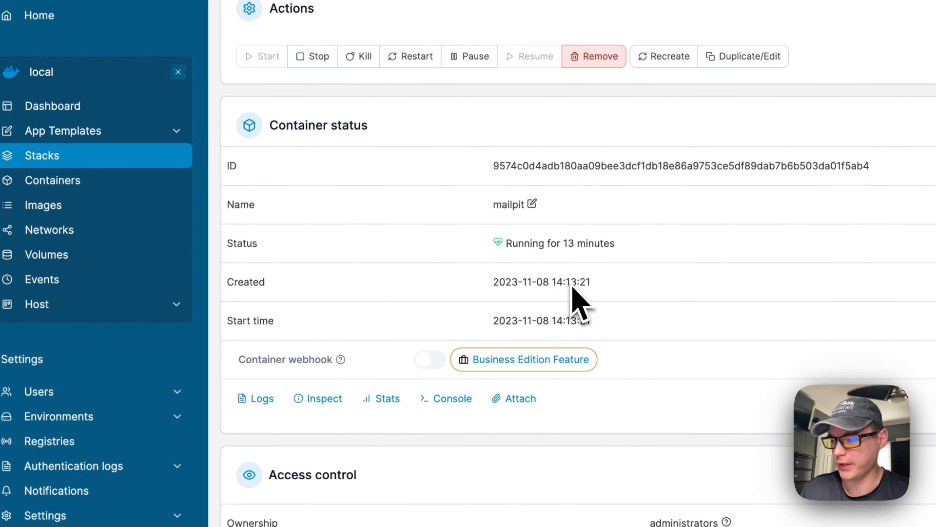
{"action": "scroll", "scroll_direction": "down", "scroll_amount": 3}
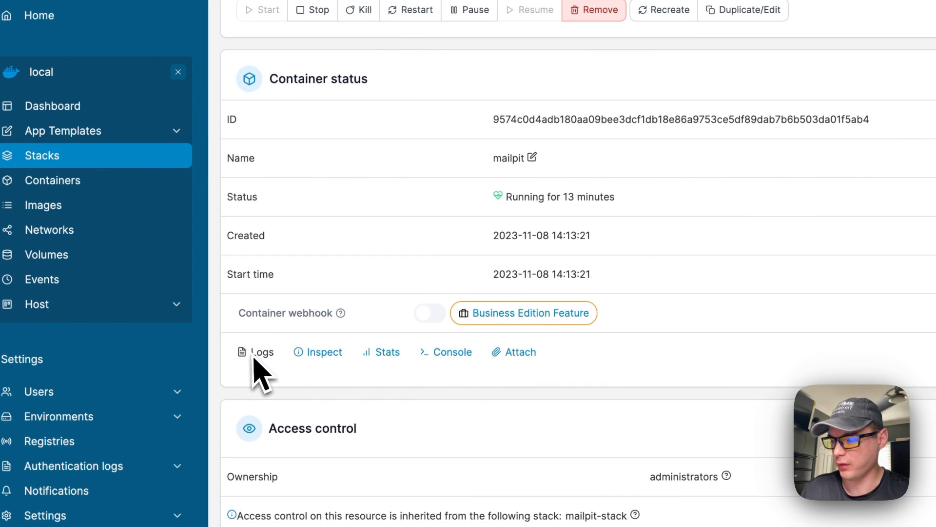
{"action": "mouse_move", "coordinate": [446, 376]}
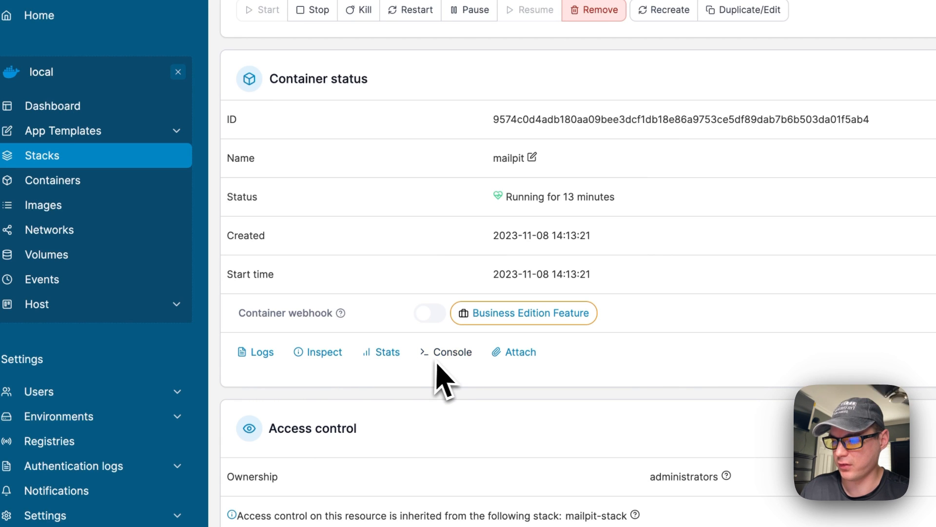
{"action": "left_click", "coordinate": [261, 351]}
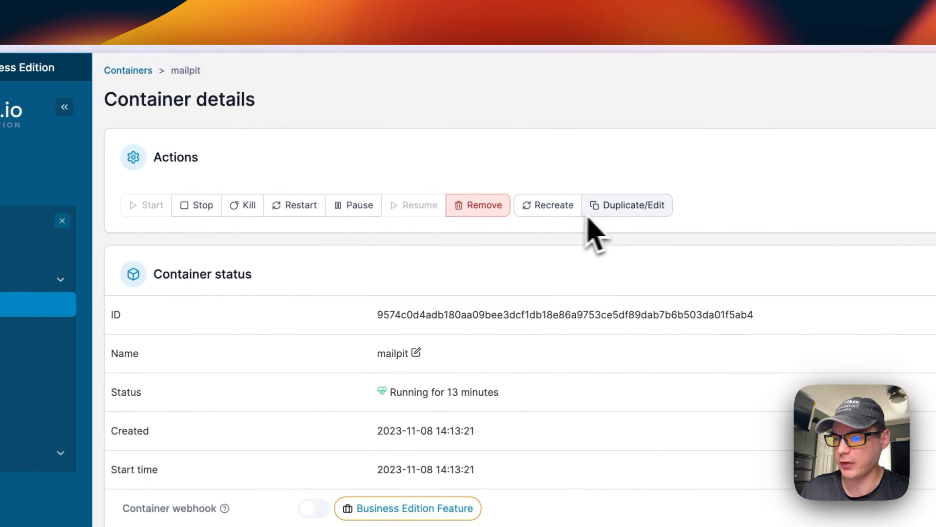
Scroll to the port configuration, highlight the host address, then review ENV and labels.
{"action": "scroll", "scroll_direction": "down", "scroll_amount": 3}
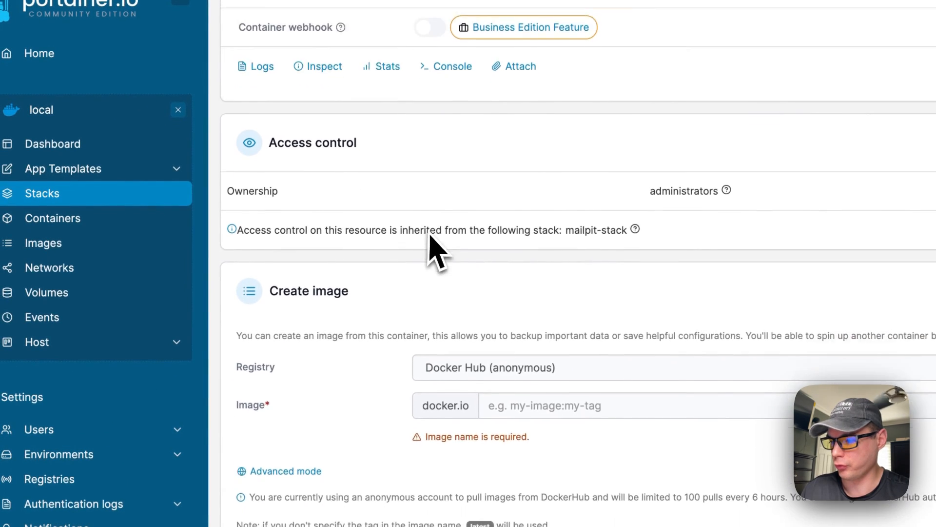
{"action": "scroll", "scroll_direction": "down", "scroll_amount": 3}
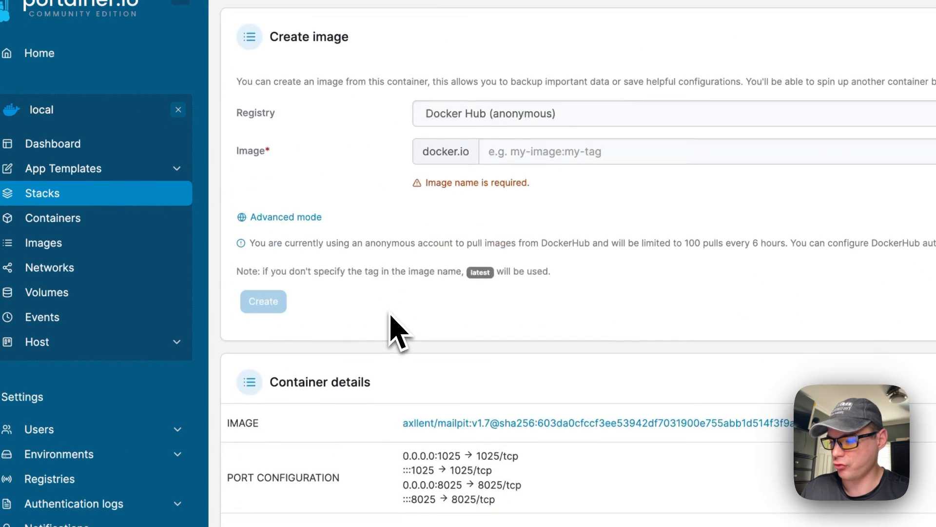
{"action": "scroll", "scroll_direction": "down", "scroll_amount": 3}
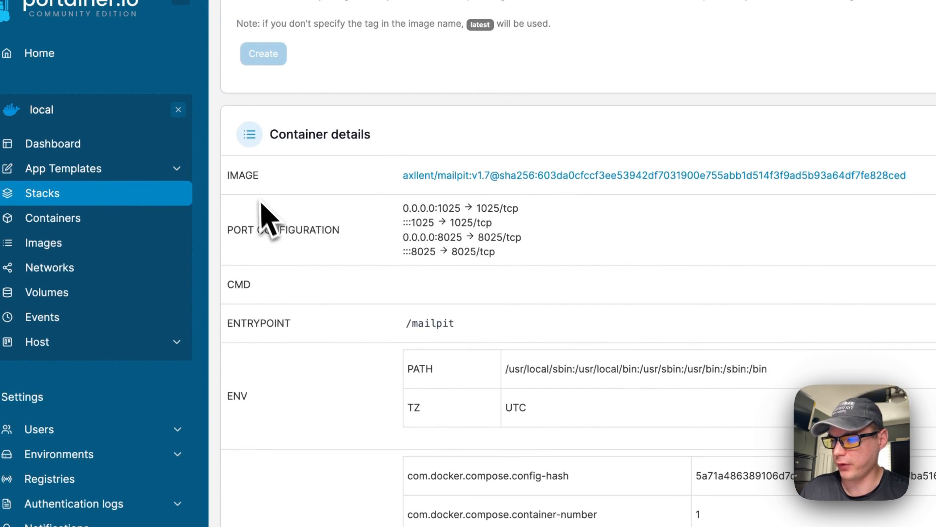
{"action": "scroll", "scroll_direction": "down", "scroll_amount": 3}
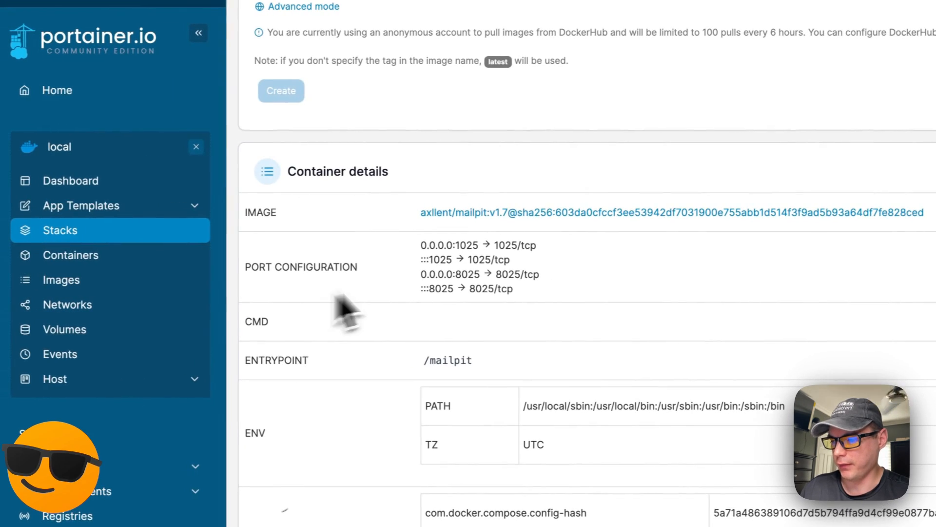
{"action": "double_click", "coordinate": [301, 271]}
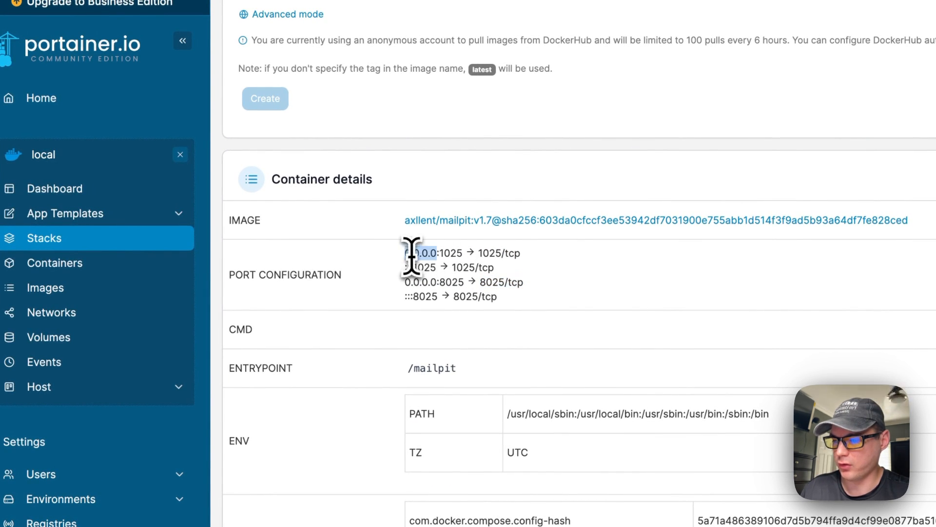
{"action": "scroll", "scroll_direction": "down", "scroll_amount": 3}
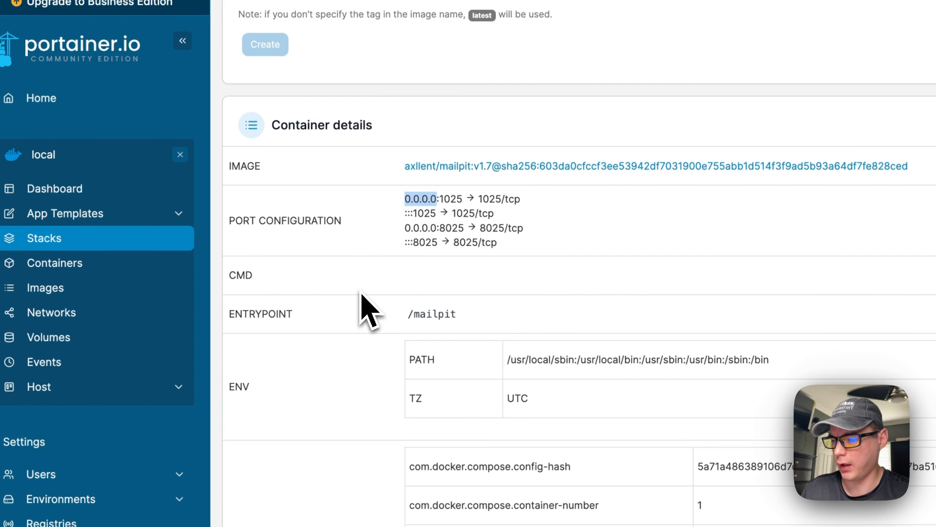
{"action": "scroll", "scroll_direction": "down", "scroll_amount": 3}
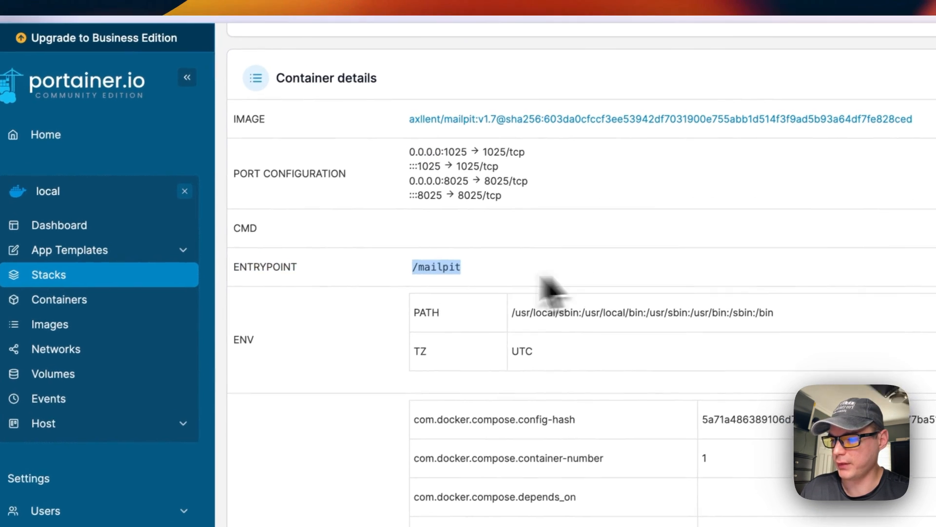
{"action": "scroll", "scroll_direction": "down", "scroll_amount": 3}
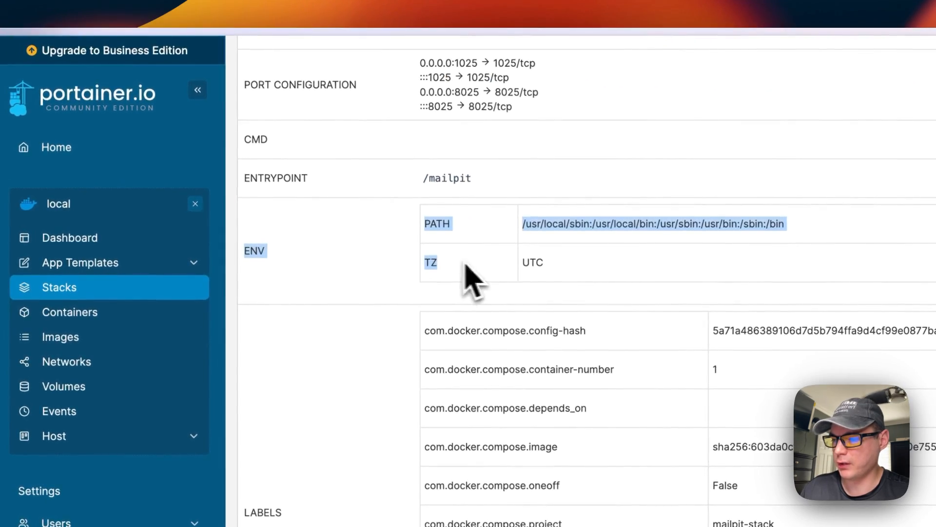
{"action": "scroll", "scroll_direction": "down", "scroll_amount": 3}
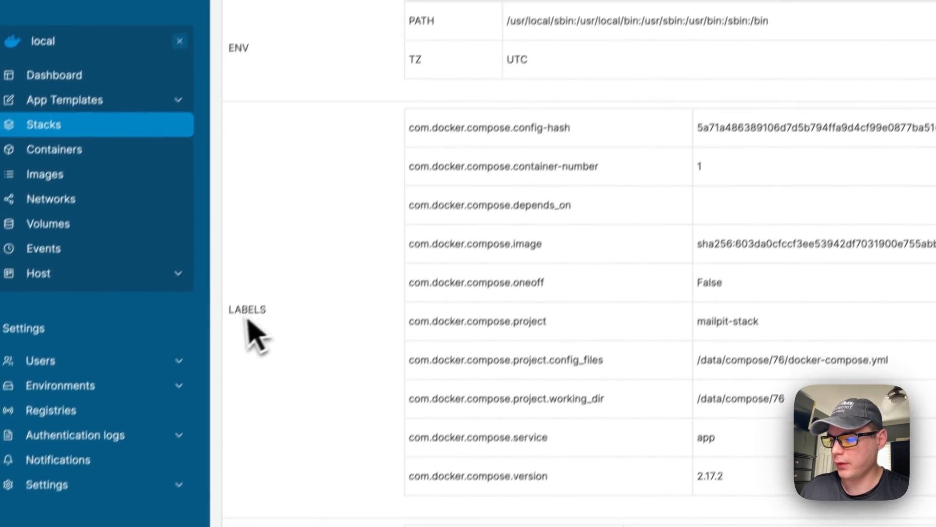
{"action": "scroll", "scroll_direction": "down", "scroll_amount": 3}
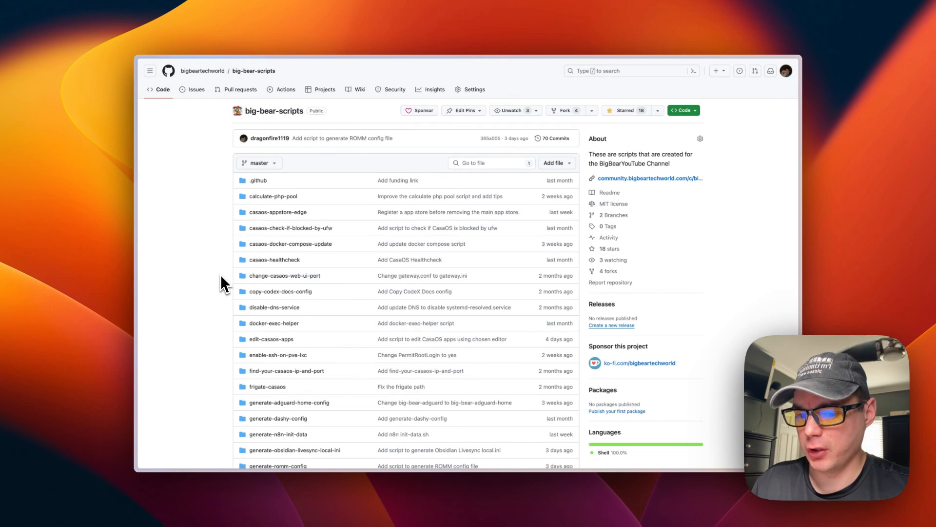
Scroll the big-bear-scripts file list and open the test-smtp-connection folder.
{"action": "scroll", "scroll_direction": "down", "scroll_amount": 3}
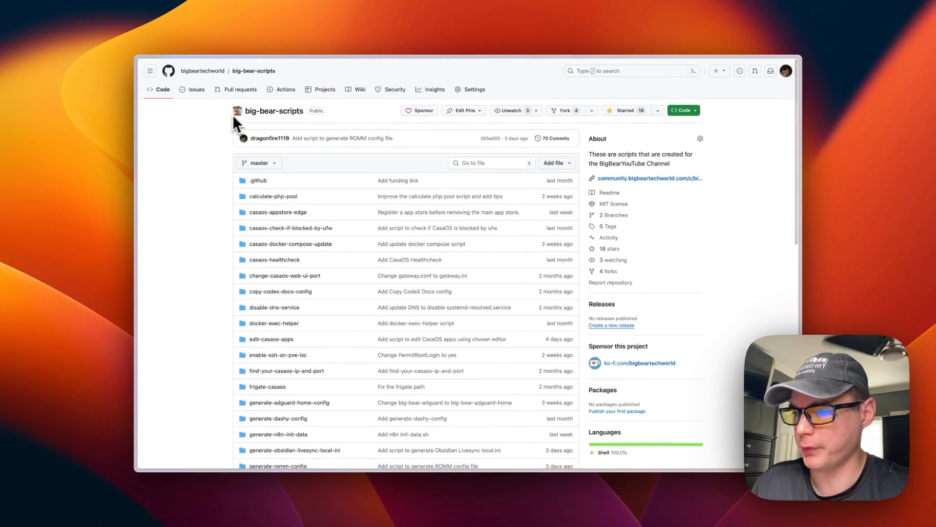
{"action": "mouse_move", "coordinate": [213, 186]}
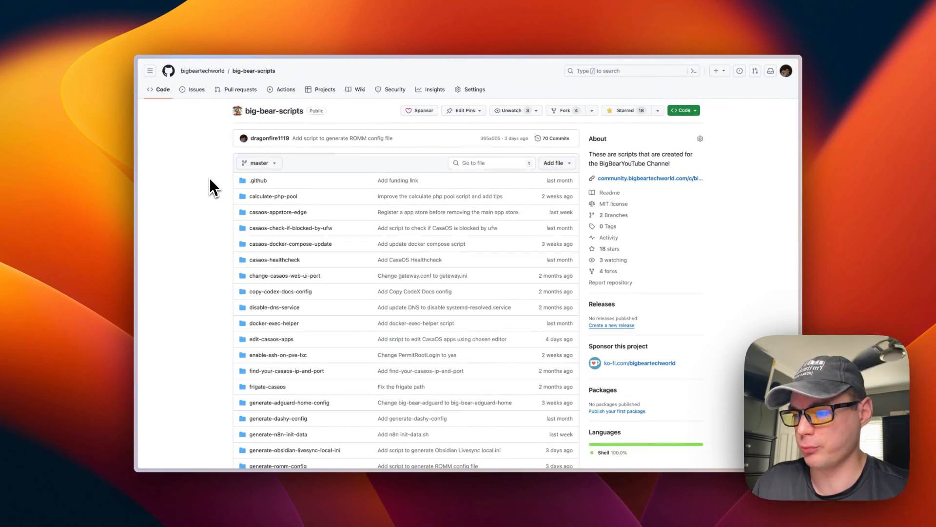
{"action": "scroll", "scroll_direction": "down", "scroll_amount": 3}
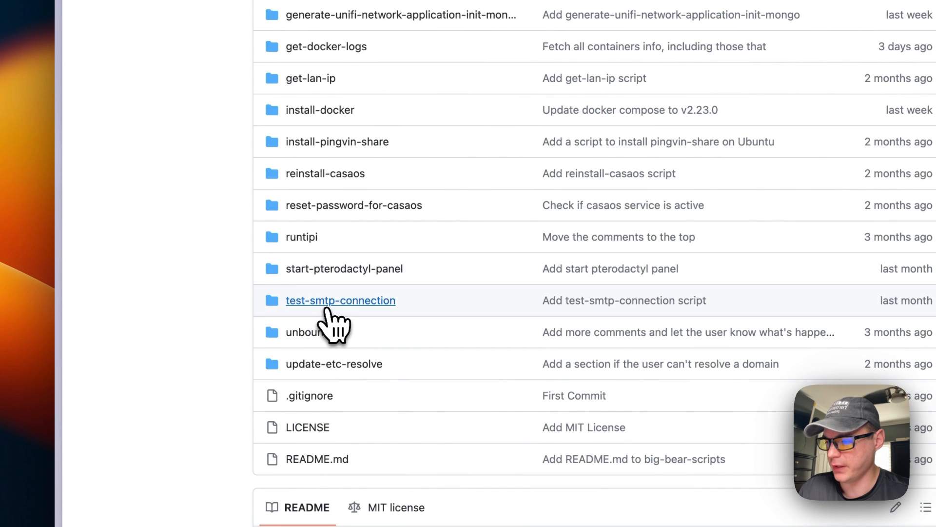
{"action": "left_click", "coordinate": [341, 300]}
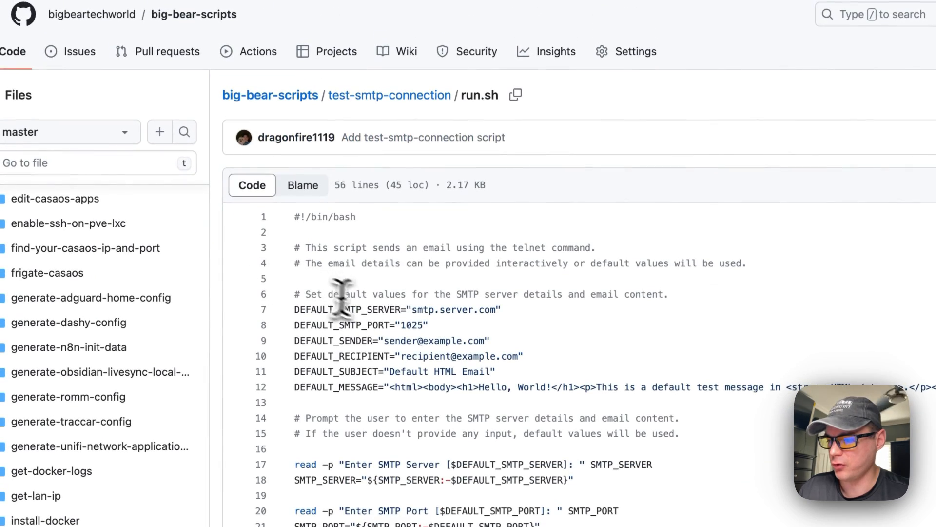
{"action": "scroll", "scroll_direction": "down", "scroll_amount": 3}
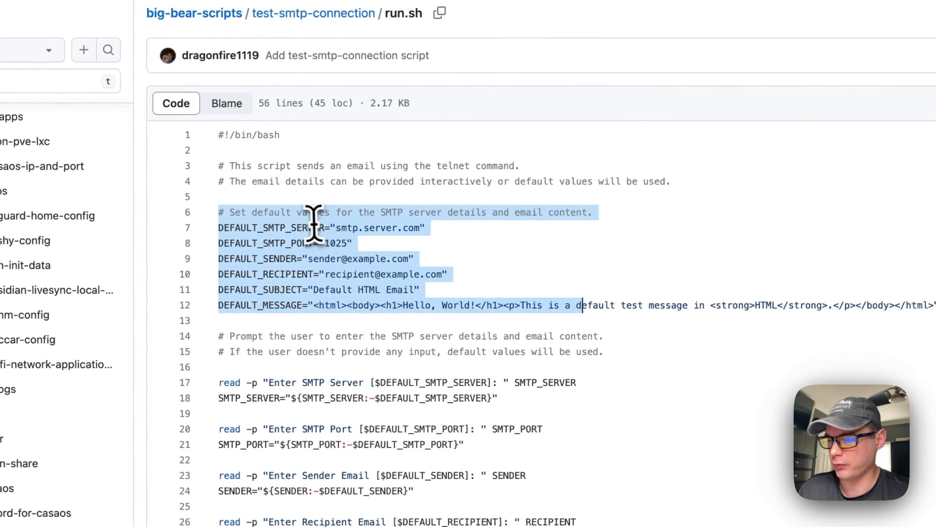
{"action": "mouse_move", "coordinate": [304, 284]}
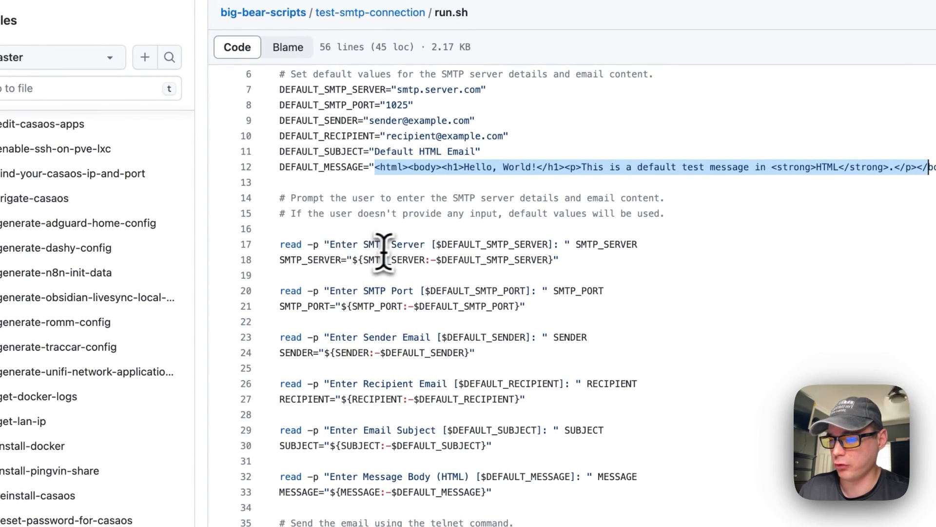
{"action": "mouse_move", "coordinate": [489, 250]}
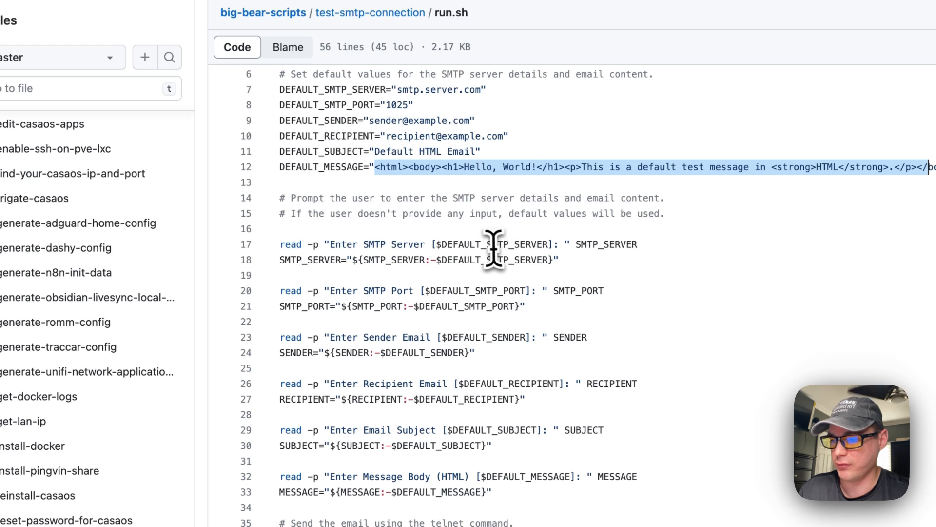
{"action": "mouse_move", "coordinate": [338, 298]}
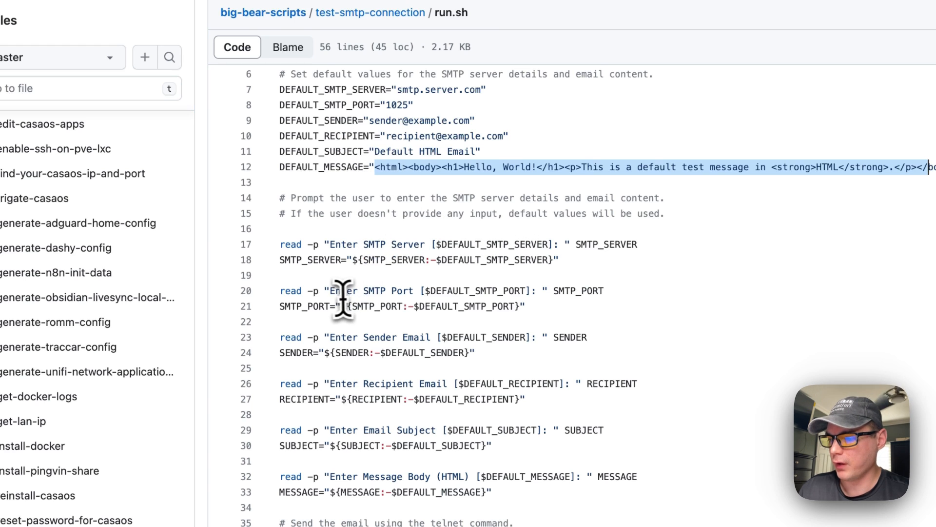
{"action": "mouse_move", "coordinate": [385, 295]}
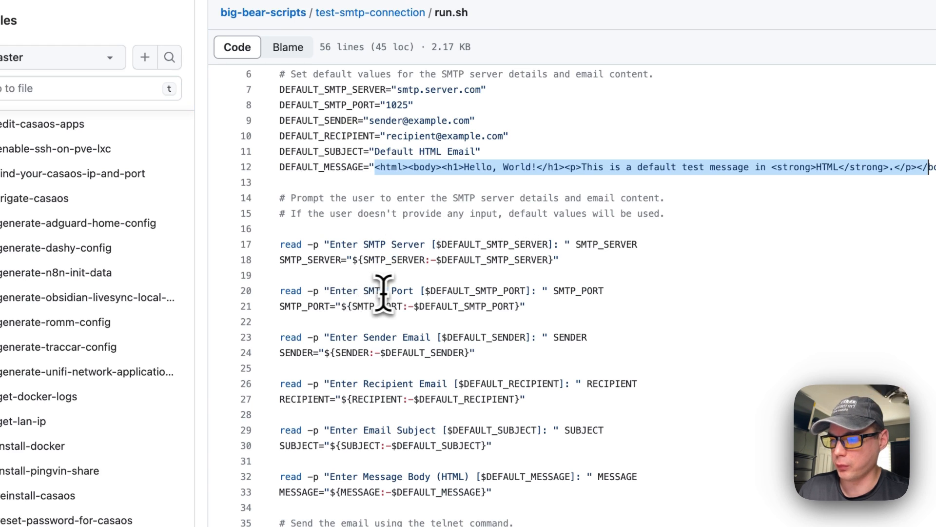
{"action": "mouse_move", "coordinate": [410, 344]}
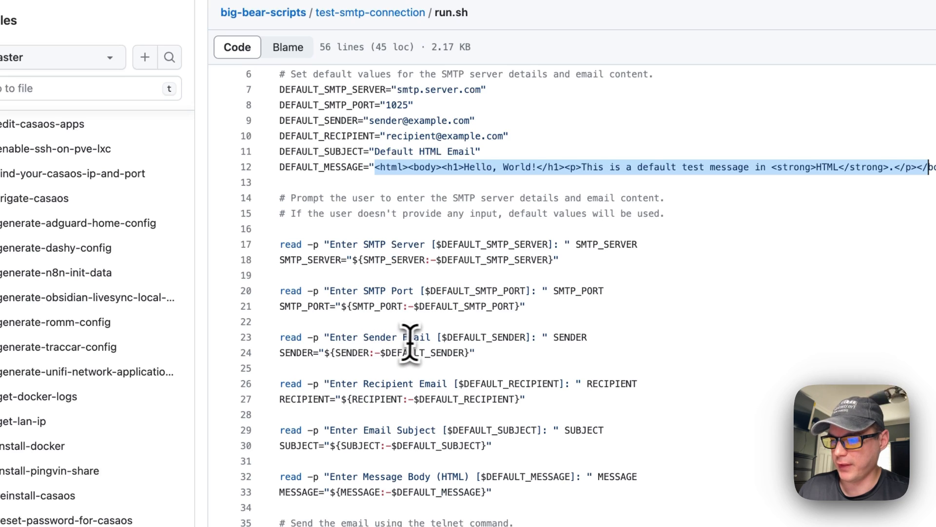
{"action": "scroll", "scroll_direction": "down", "scroll_amount": 3}
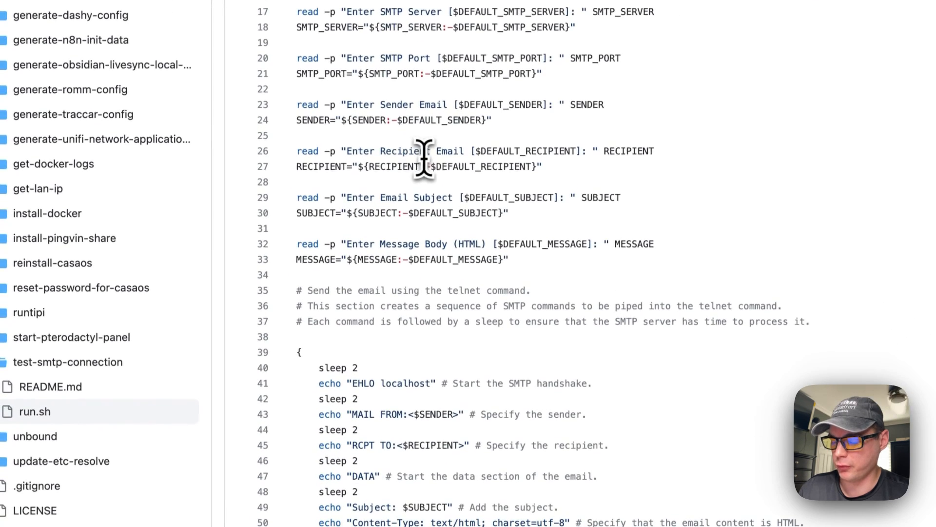
{"action": "scroll", "scroll_direction": "down", "scroll_amount": 3}
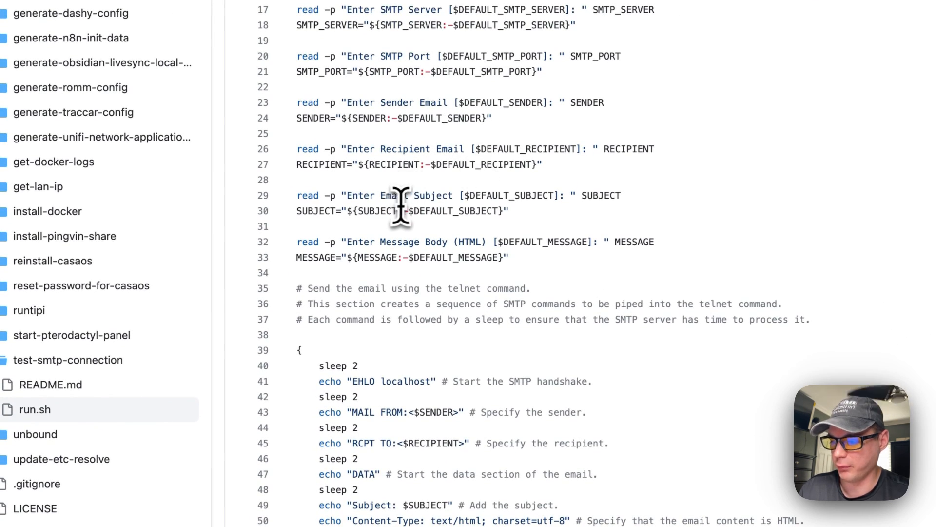
{"action": "mouse_move", "coordinate": [409, 248]}
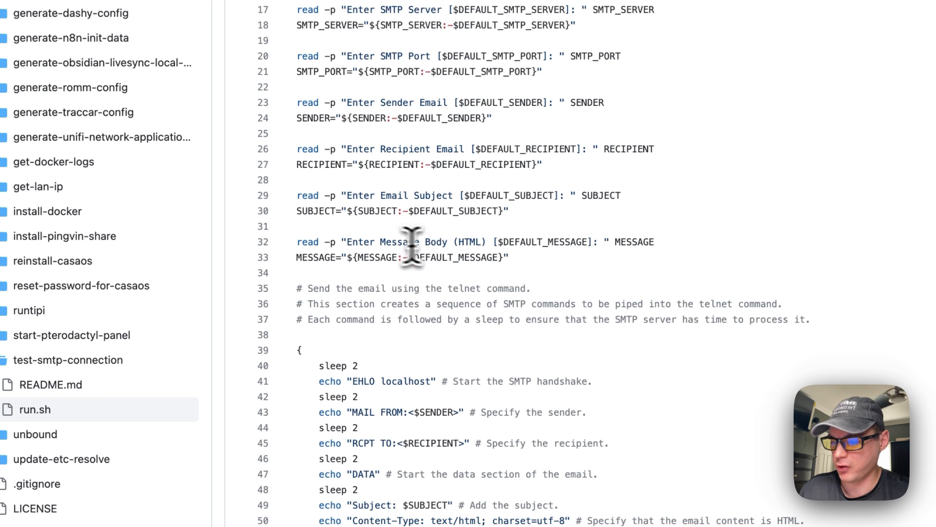
{"action": "scroll", "scroll_direction": "down", "scroll_amount": 3}
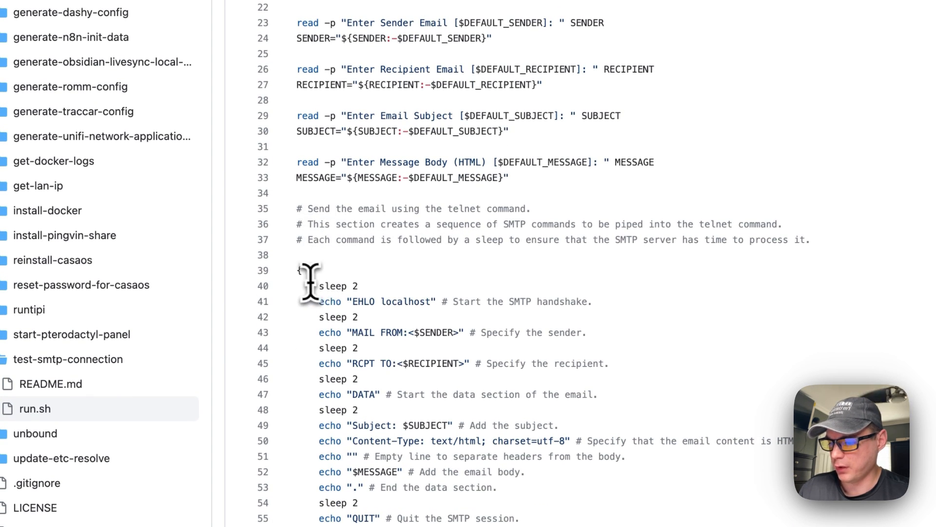
{"action": "scroll", "scroll_direction": "down", "scroll_amount": 3}
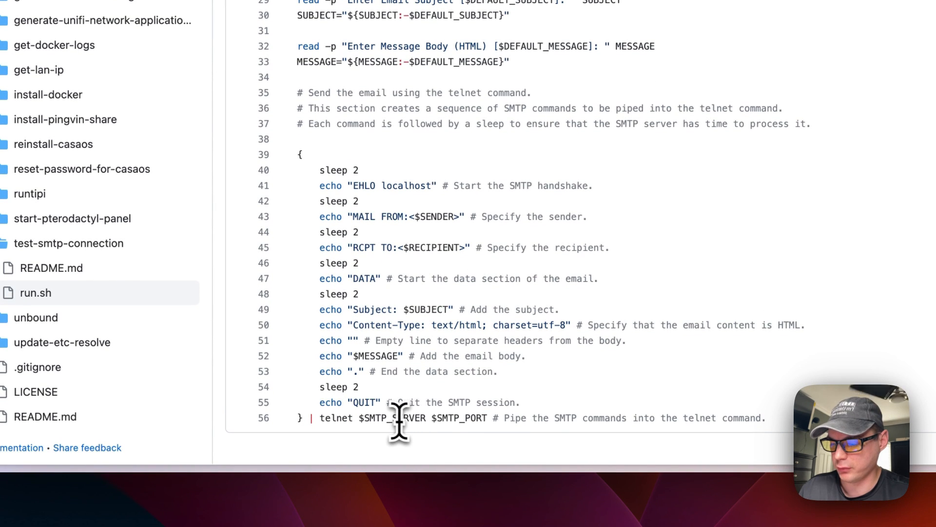
{"action": "mouse_move", "coordinate": [526, 417]}
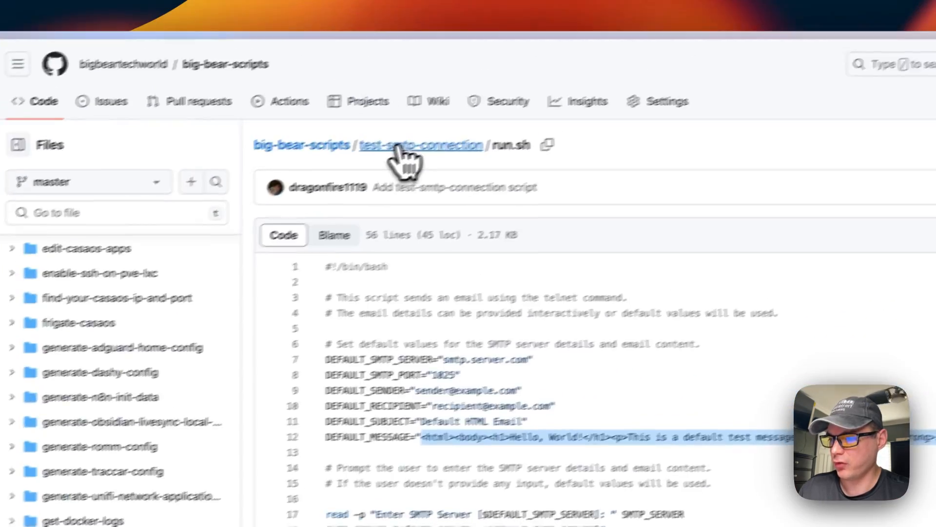
Return to test-smtp-connection via the breadcrumb and copy the README's bash wget command.
{"action": "left_click", "coordinate": [420, 144]}
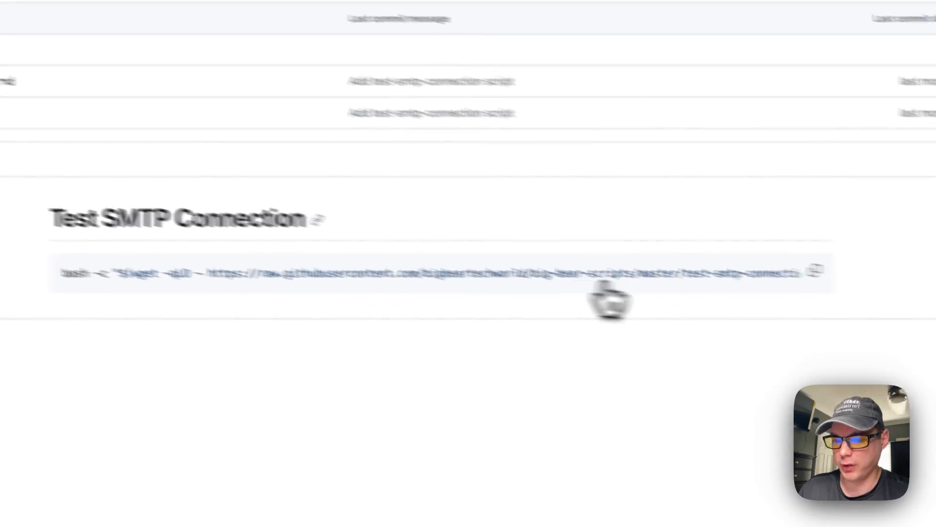
{"action": "left_click", "coordinate": [812, 269]}
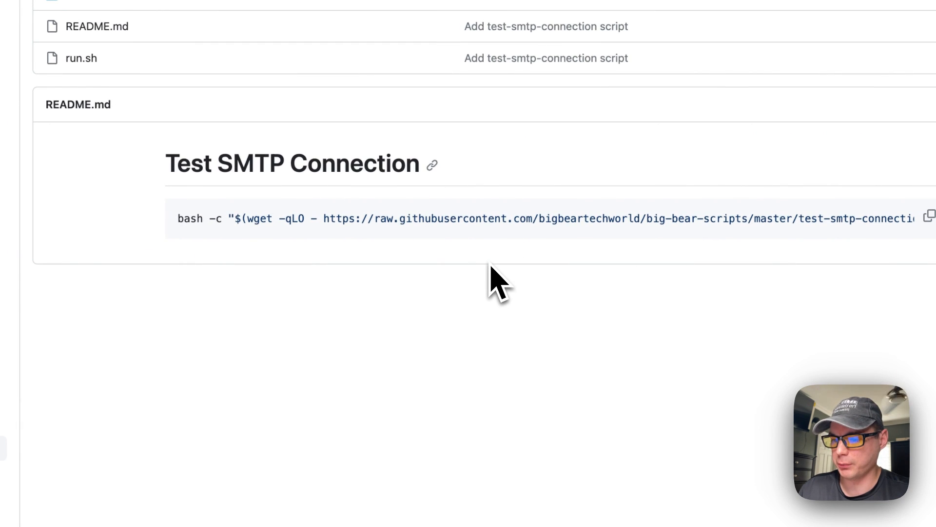
{"action": "mouse_move", "coordinate": [396, 302]}
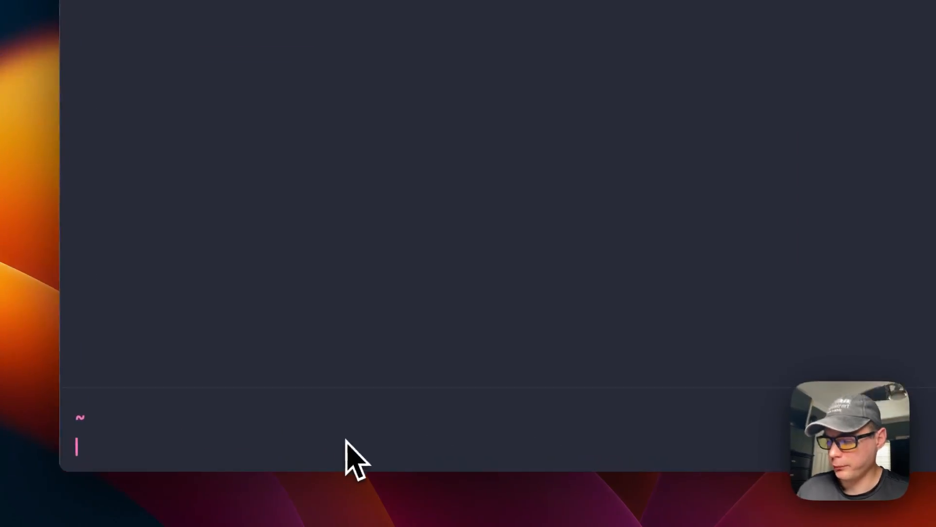
Paste and run the bash wget SMTP test command, entering 192.168.1.193 as the server.
{"action": "key", "text": "cmd+v"}
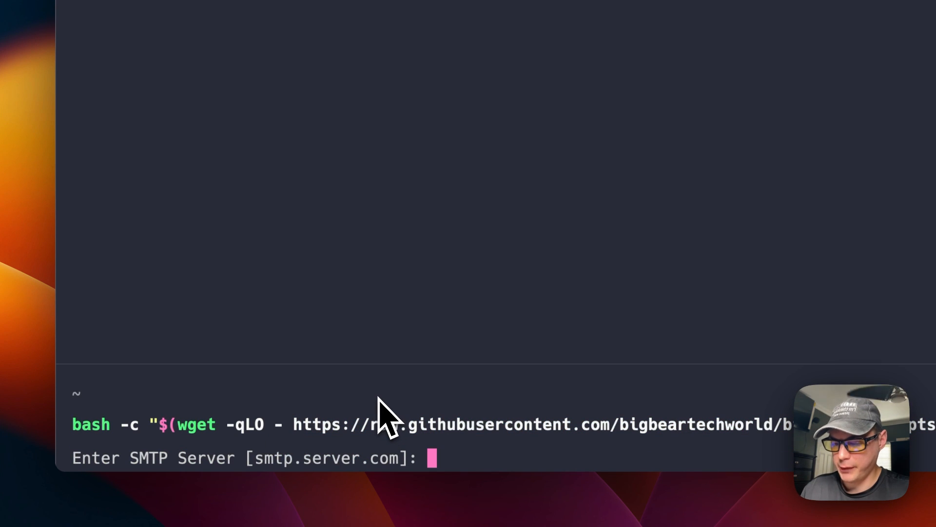
{"action": "type", "text": "102"}
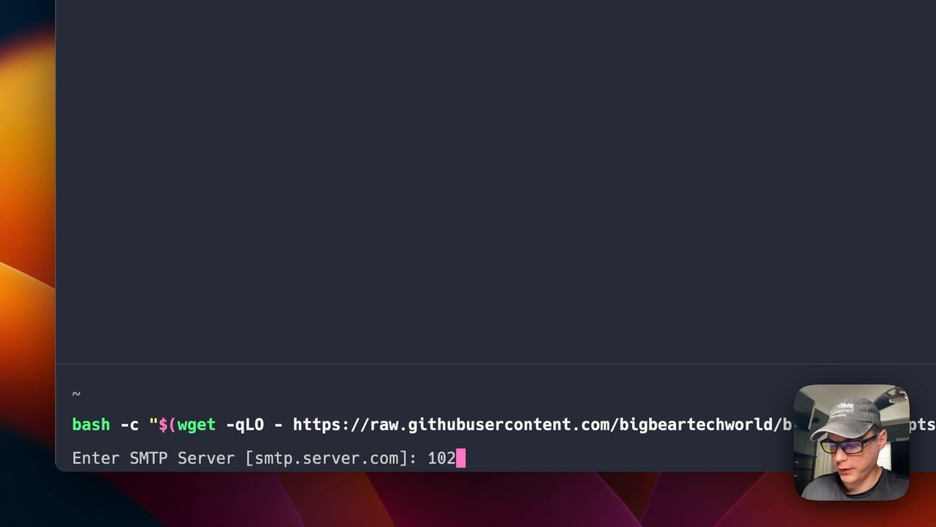
{"action": "key", "text": "BackSpace"}
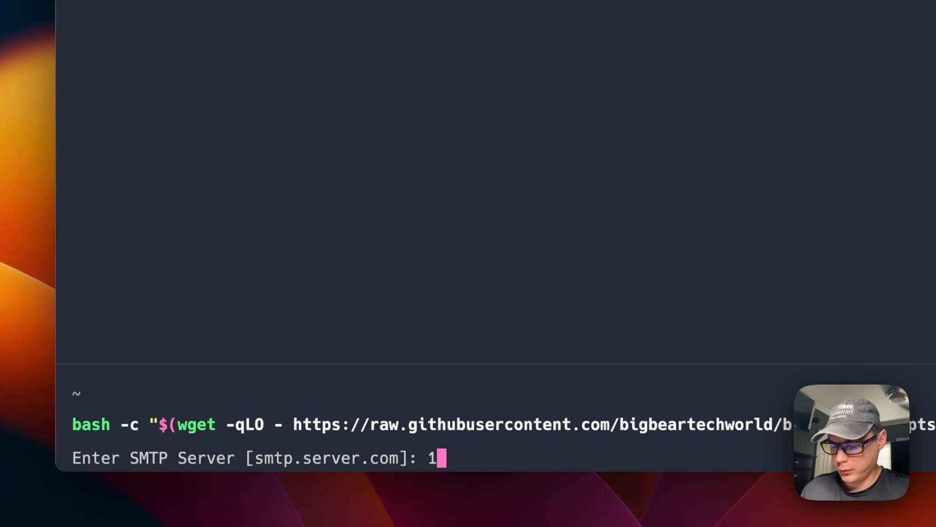
{"action": "type", "text": "92.168."}
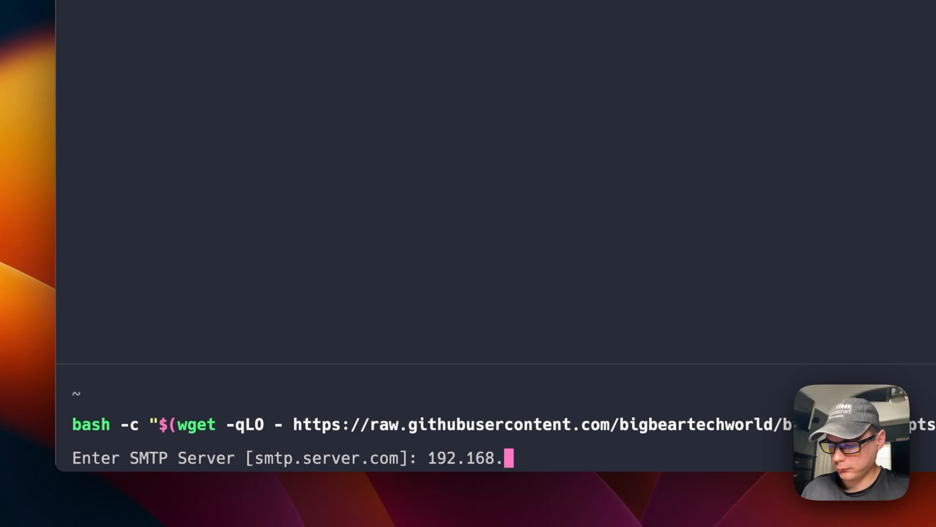
{"action": "type", "text": "1.193:8025"}
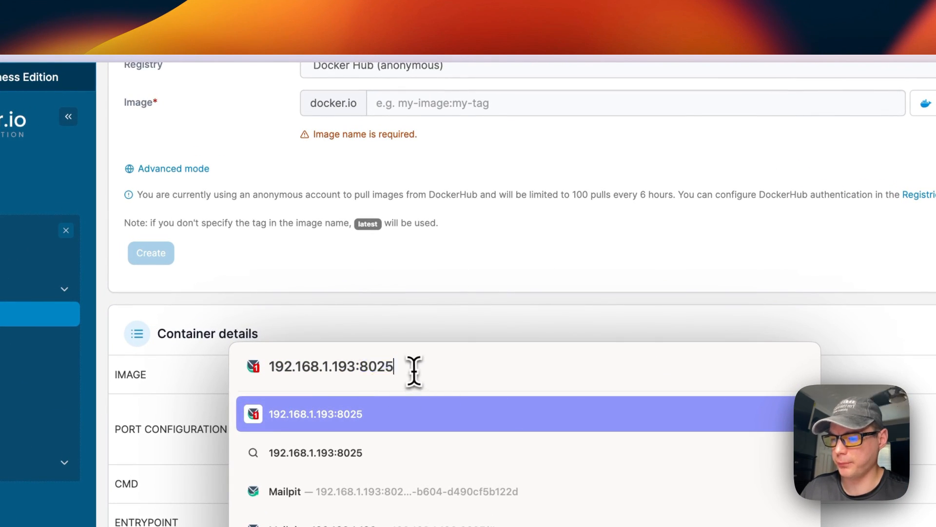
Load Mailpit at 192.168.1.193:8025 and view the Default HTML Email message.
{"action": "left_click", "coordinate": [316, 414]}
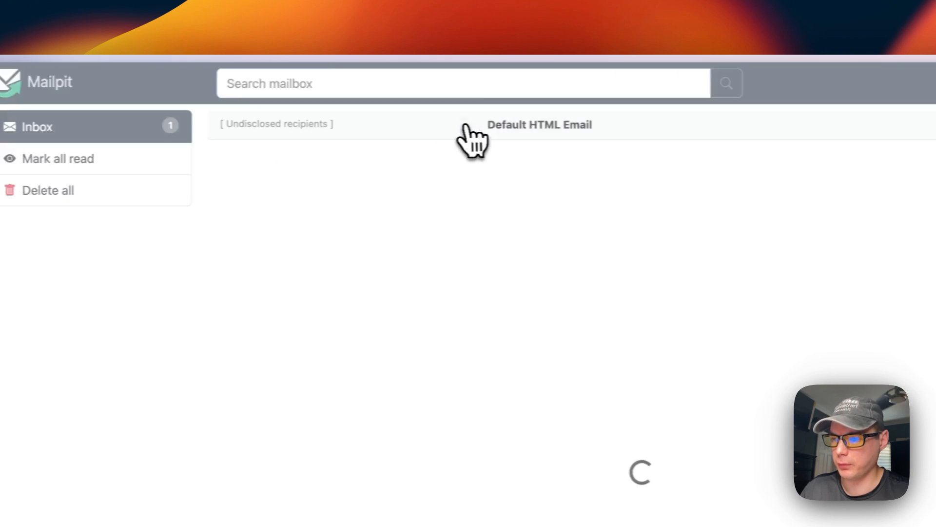
{"action": "left_click", "coordinate": [538, 124]}
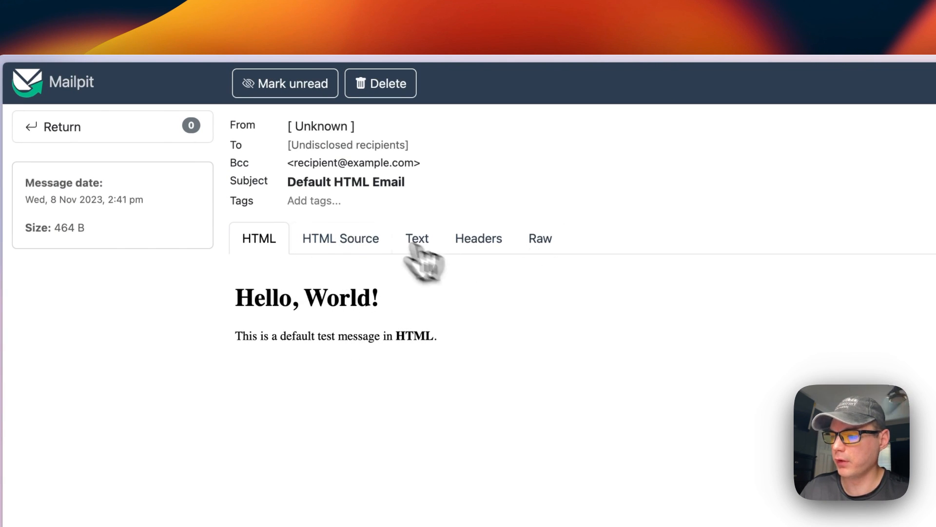
{"action": "left_click", "coordinate": [742, 83]}
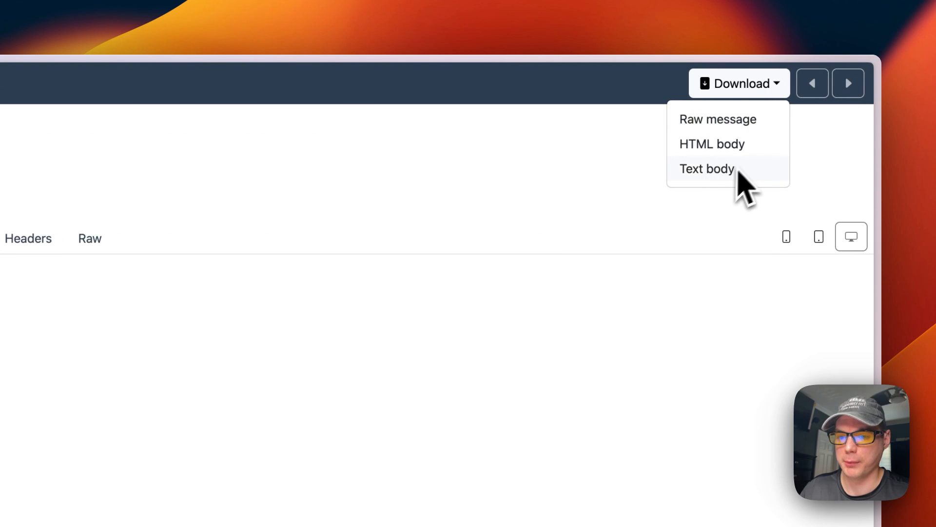
{"action": "left_click", "coordinate": [706, 168]}
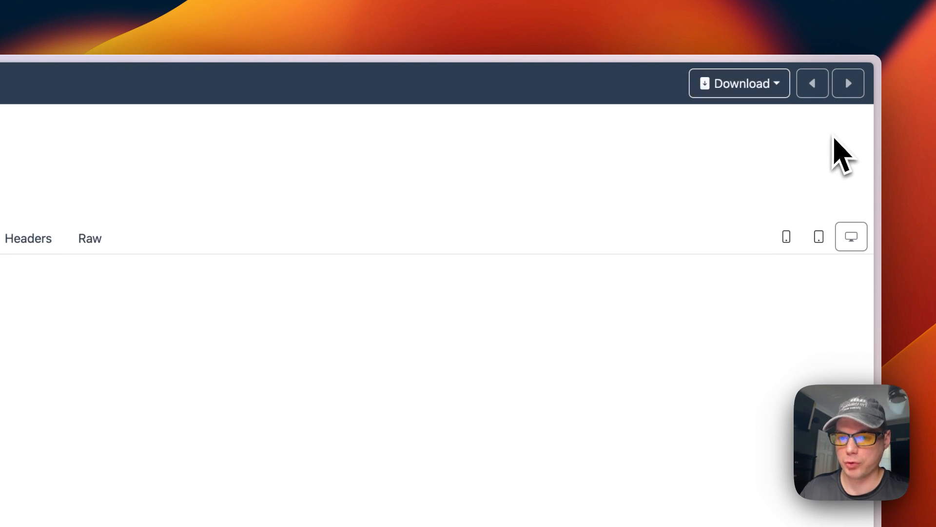
{"action": "mouse_move", "coordinate": [848, 84]}
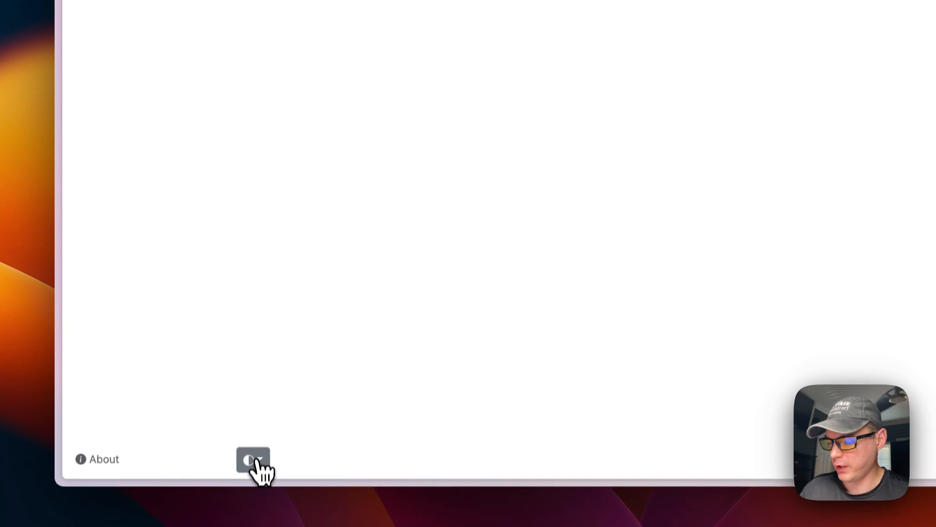
Pick a colour theme, then mark all inbox messages as read and confirm.
{"action": "left_click", "coordinate": [253, 459]}
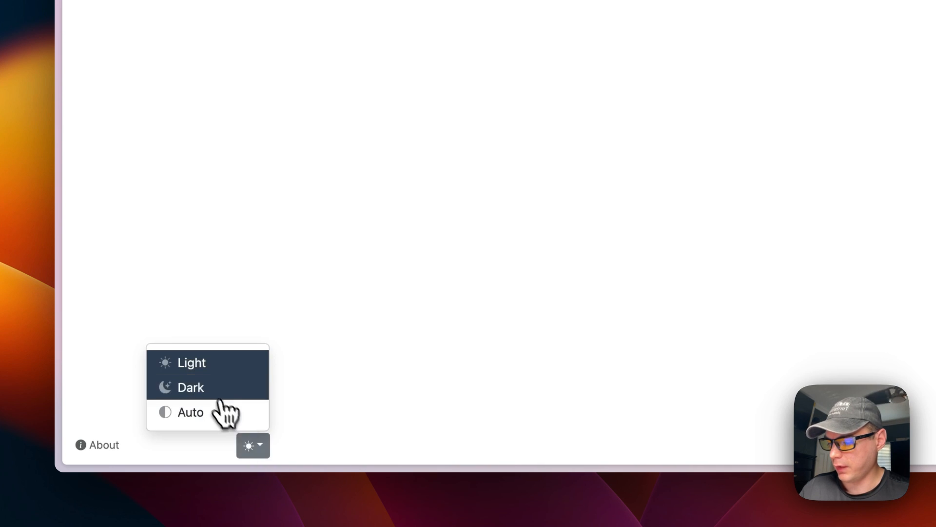
{"action": "left_click", "coordinate": [189, 412]}
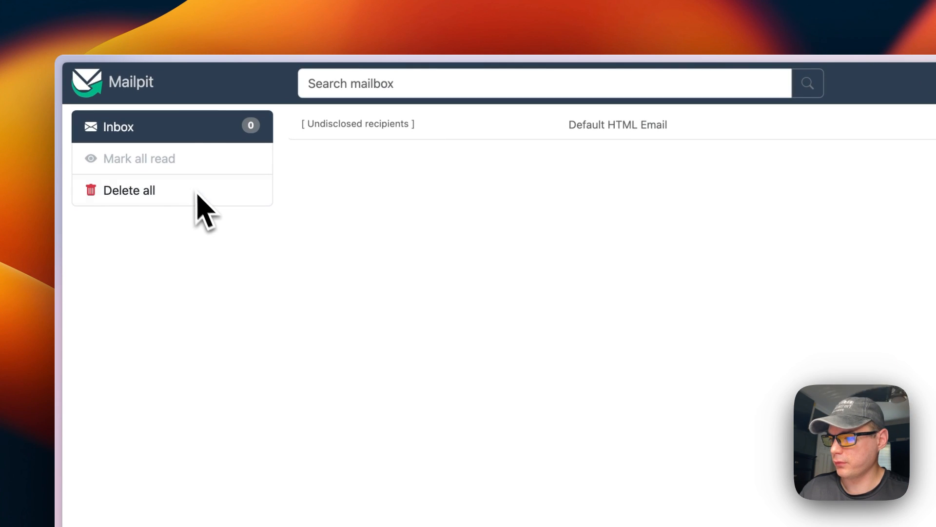
{"action": "mouse_move", "coordinate": [182, 182]}
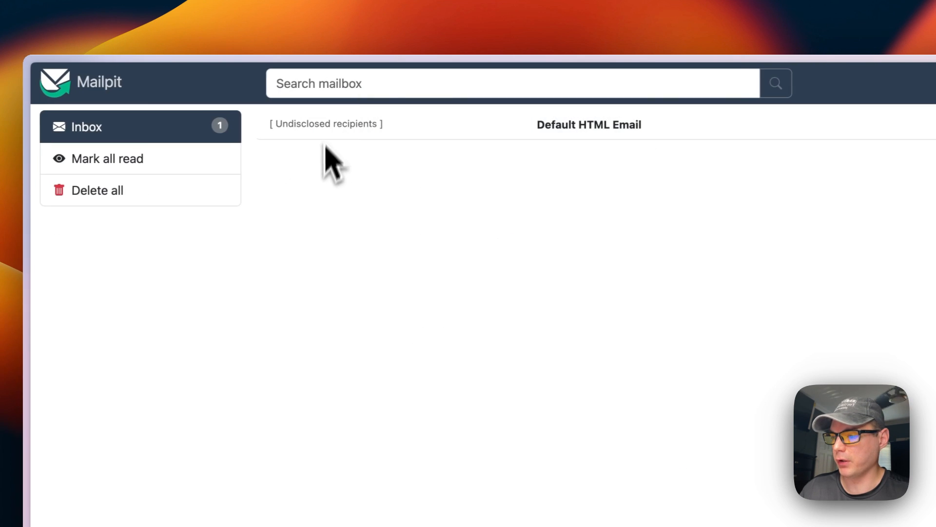
{"action": "left_click", "coordinate": [107, 158]}
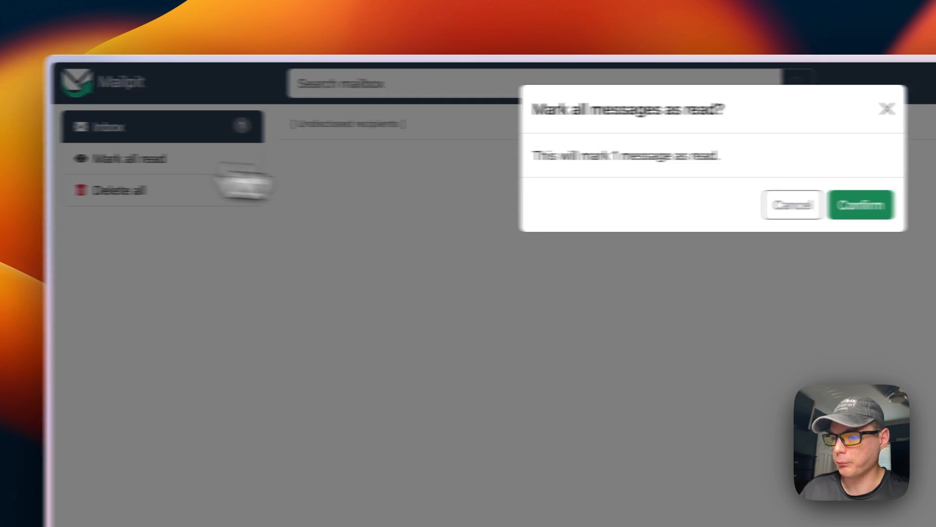
{"action": "left_click", "coordinate": [861, 204]}
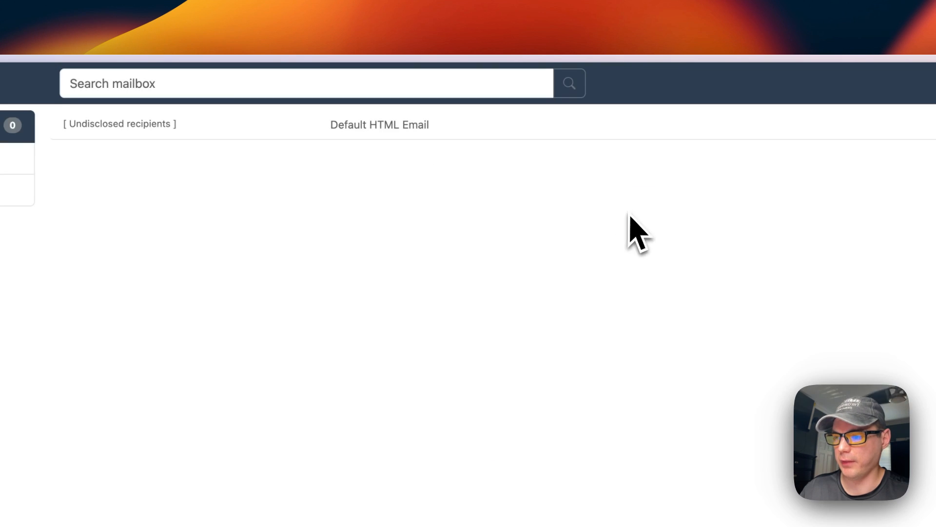